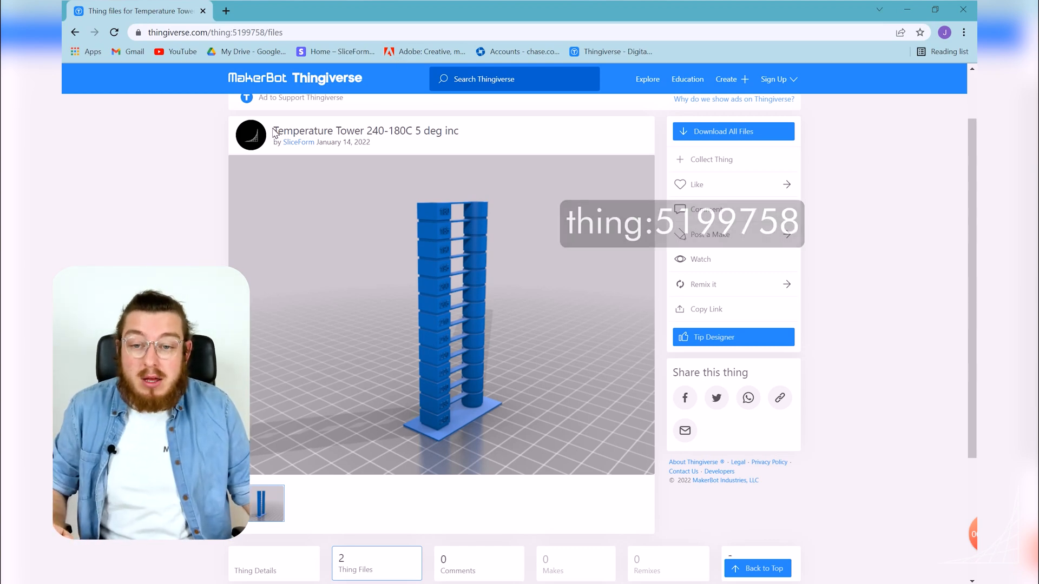
- Set Printing Temperature and Printing Temperature Initial Layer to 240 °C in Custom print settings
{"action": "triple_click", "coordinate": [365, 131]}
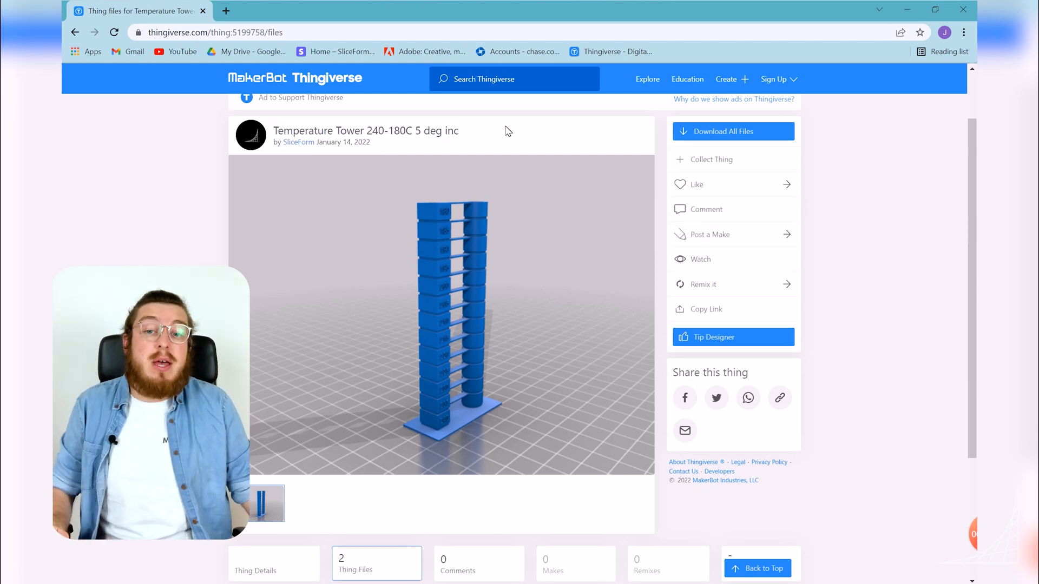
{"action": "mouse_move", "coordinate": [461, 387]}
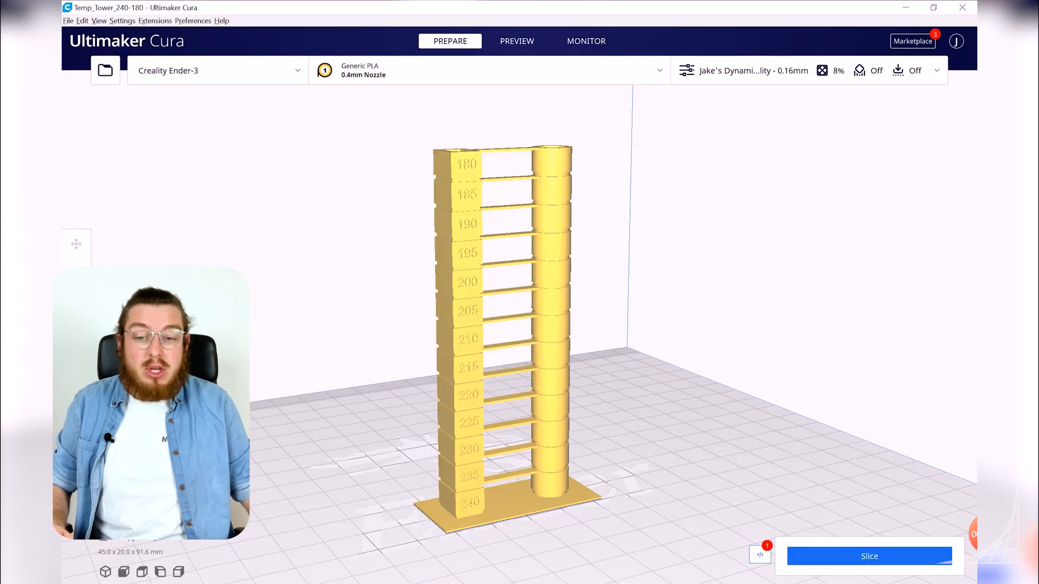
{"action": "mouse_move", "coordinate": [586, 342]}
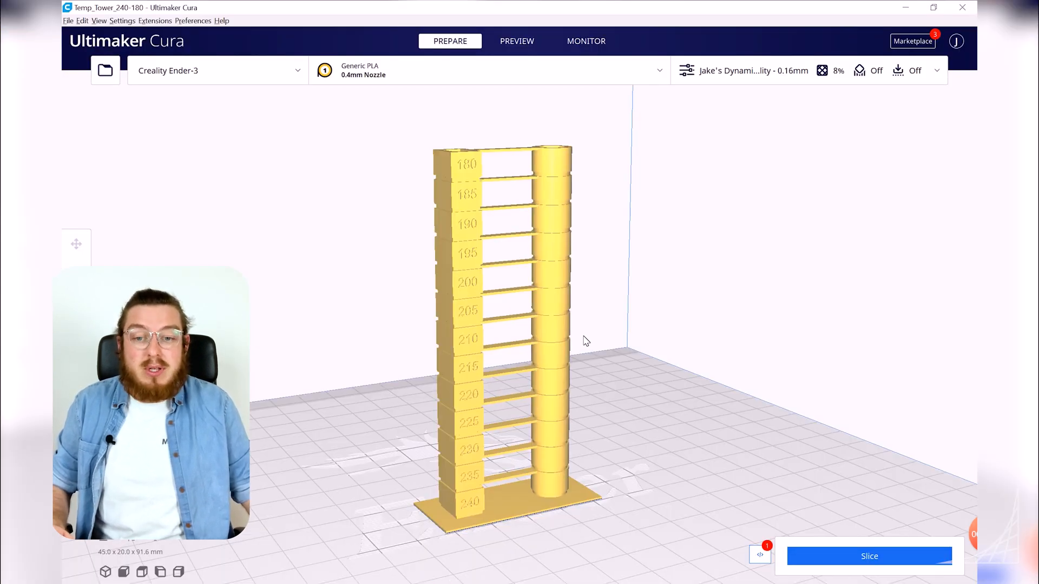
{"action": "mouse_move", "coordinate": [702, 296]}
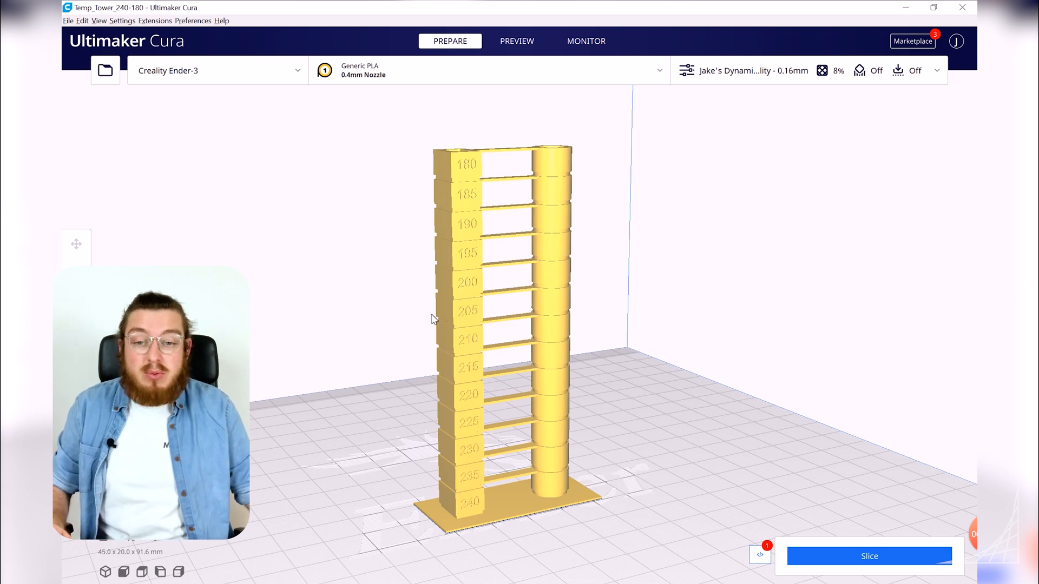
{"action": "mouse_move", "coordinate": [589, 270]}
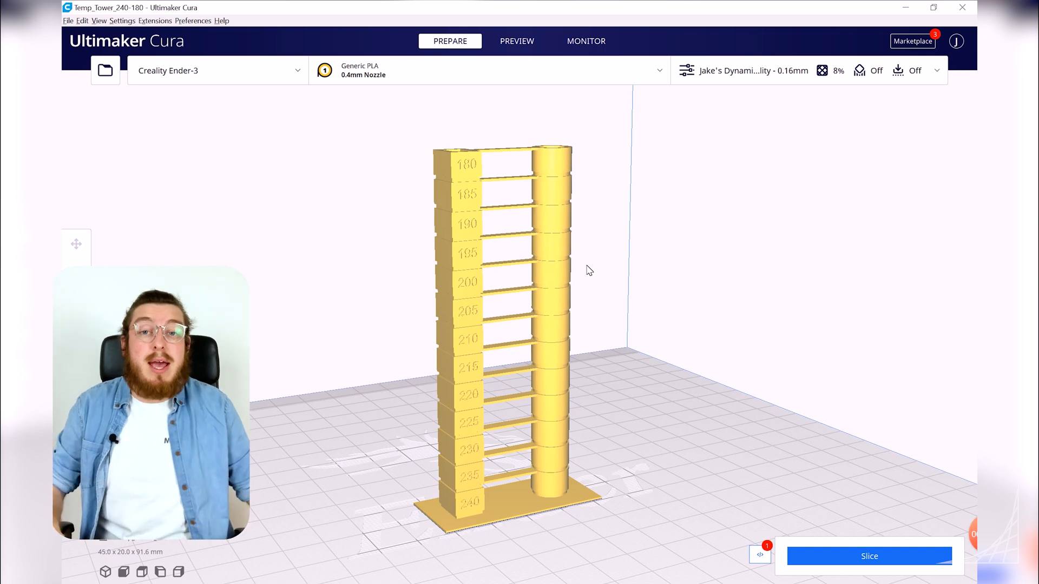
{"action": "mouse_move", "coordinate": [483, 201]}
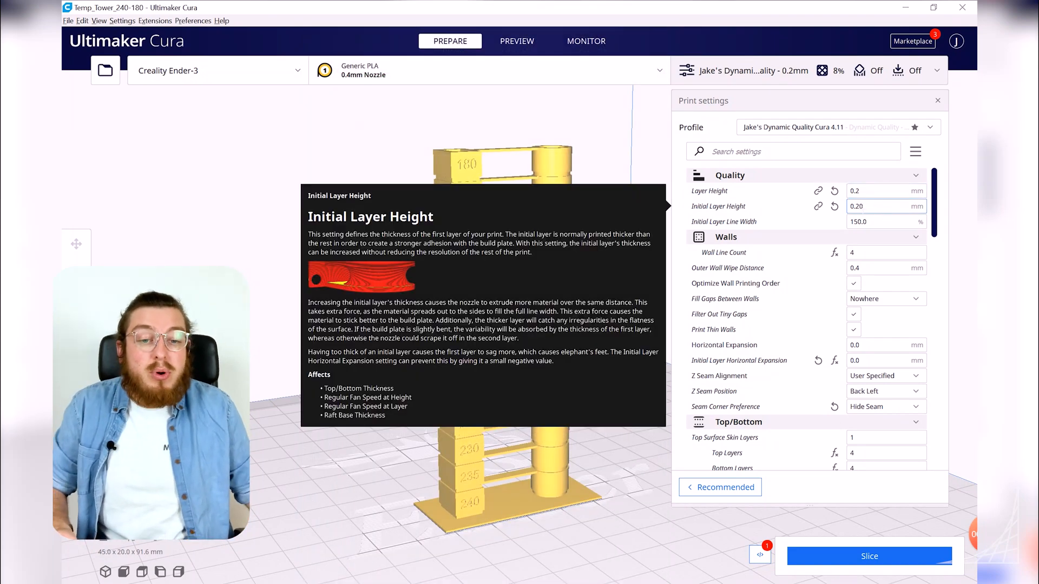
{"action": "left_click", "coordinate": [887, 205]}
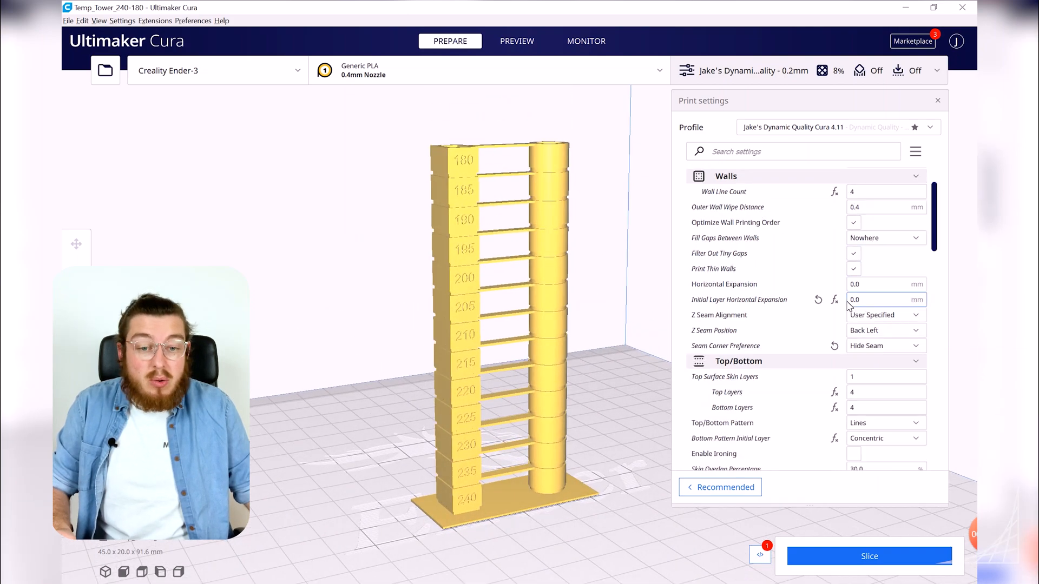
{"action": "scroll", "scroll_direction": "down", "scroll_amount": 3}
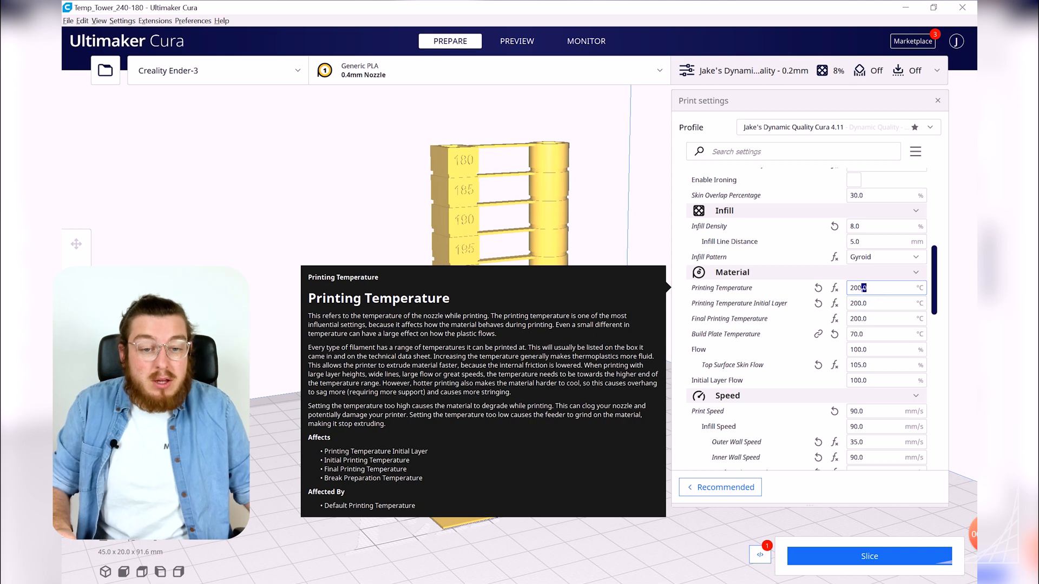
{"action": "type", "text": "240"}
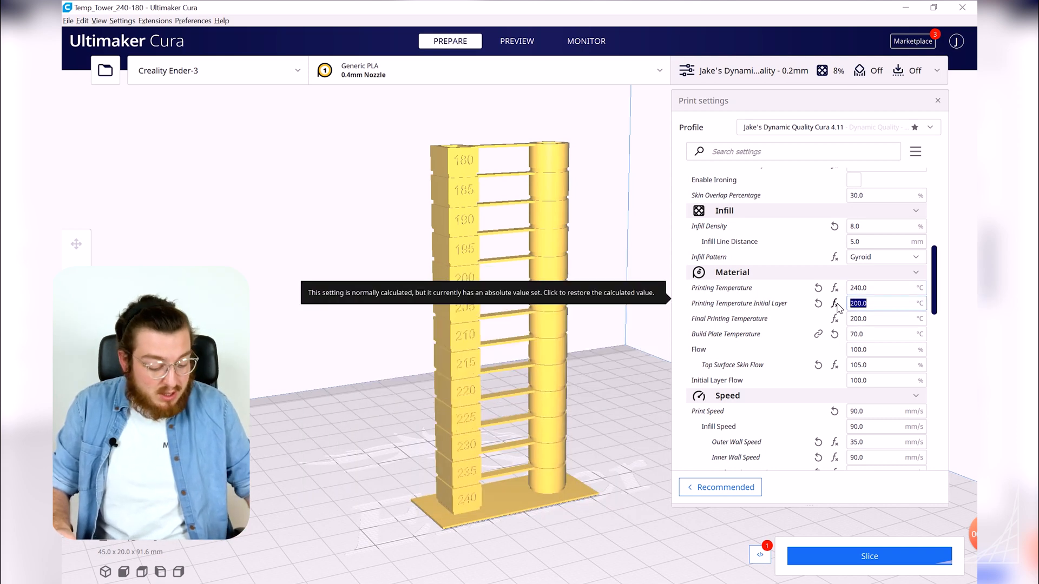
{"action": "type", "text": "240"}
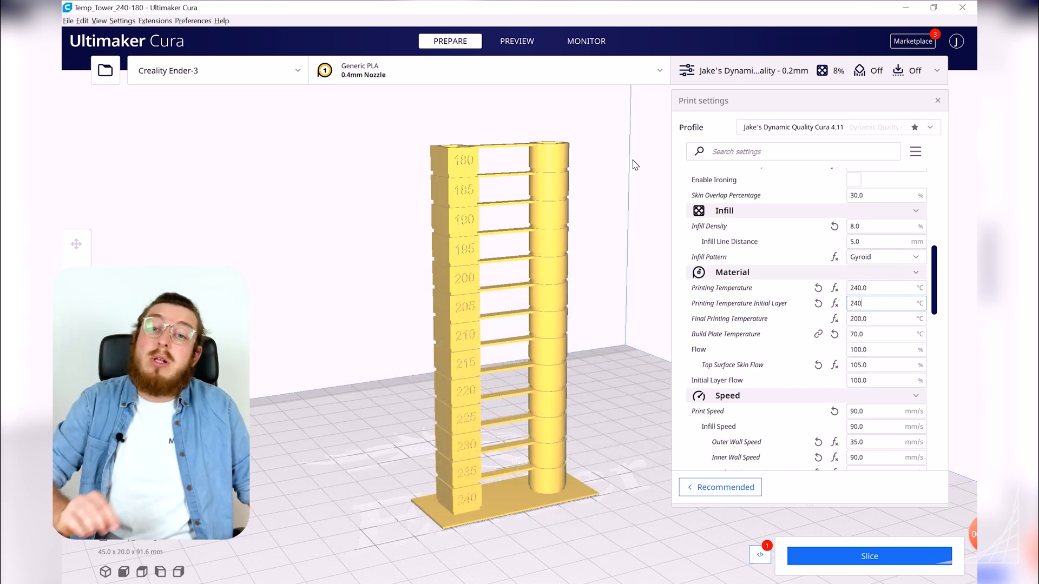
{"action": "left_click", "coordinate": [938, 101]}
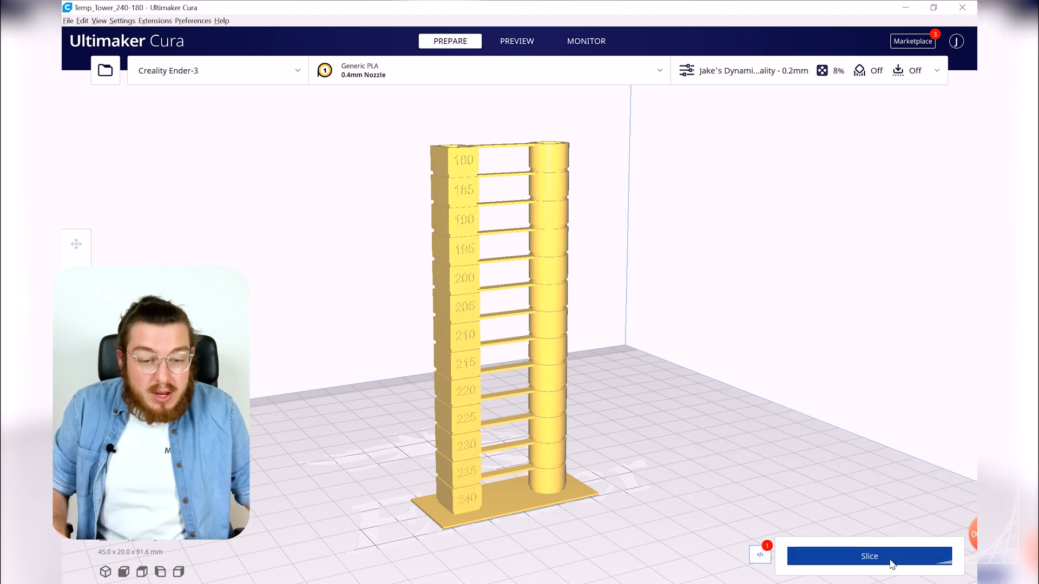
- Slice the tower (1 h 57 min, 12 g) and lower the layer preview to about layer 47
{"action": "left_click", "coordinate": [869, 556]}
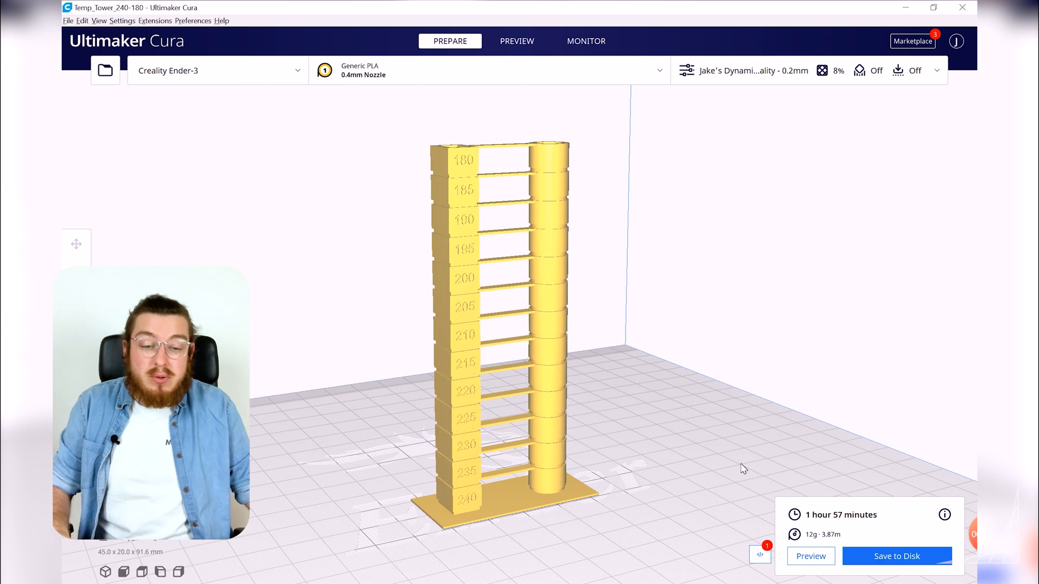
{"action": "mouse_move", "coordinate": [464, 487]}
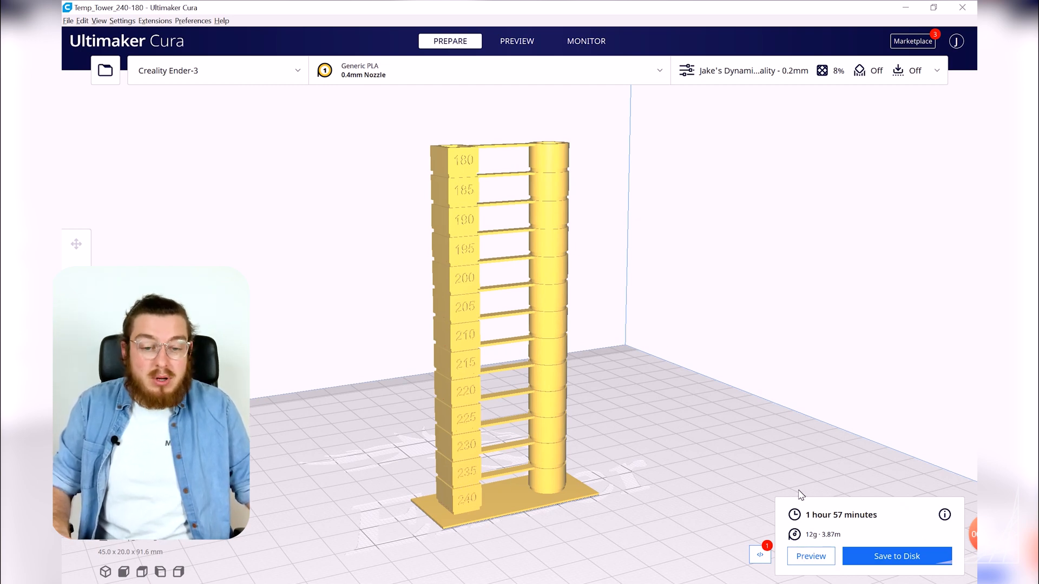
{"action": "left_click", "coordinate": [517, 40]}
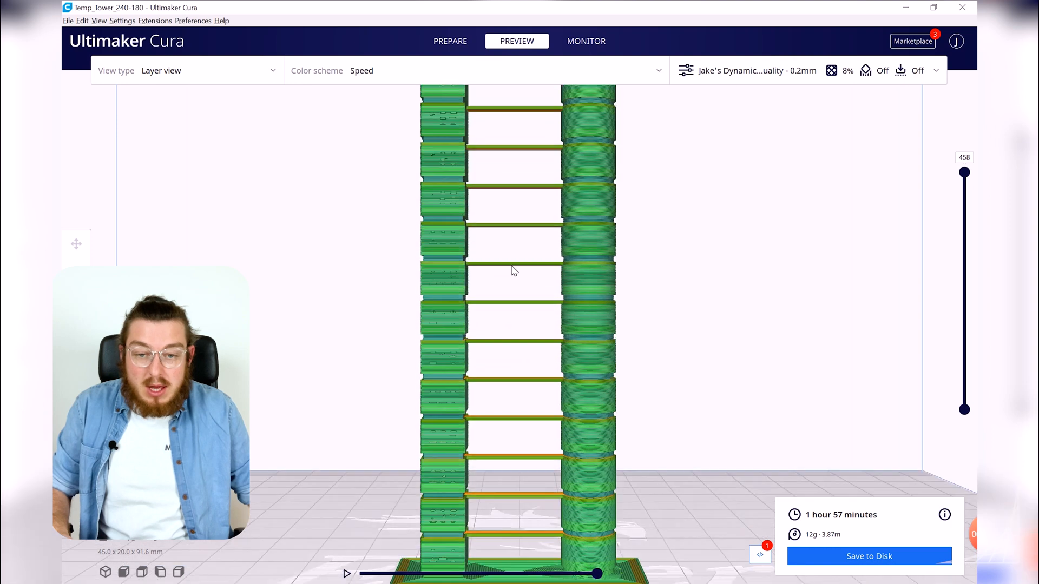
{"action": "left_click_drag", "start_coordinate": [964, 172], "coordinate": [964, 188]}
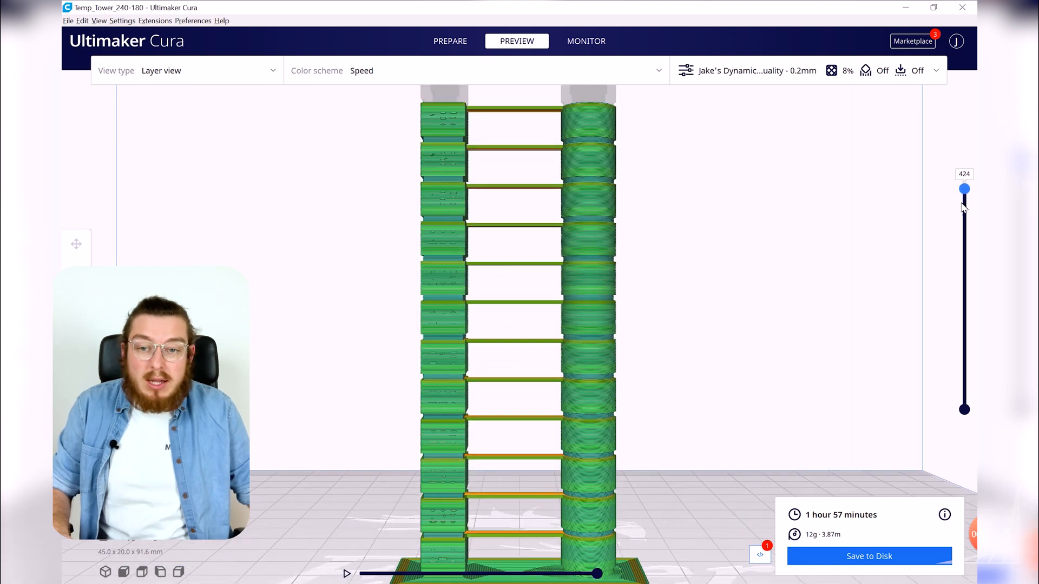
{"action": "left_click_drag", "start_coordinate": [964, 189], "coordinate": [964, 344]}
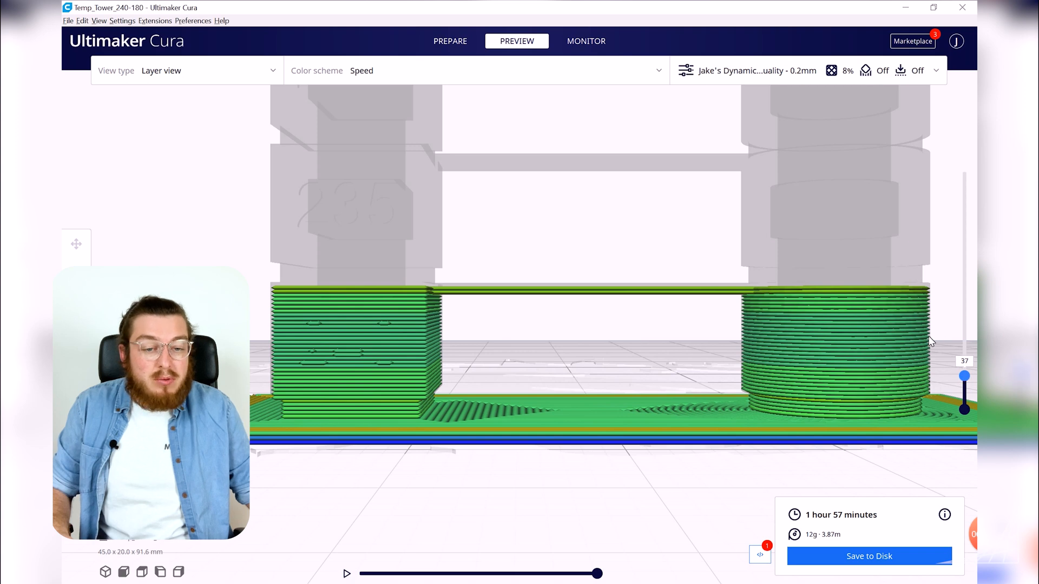
{"action": "left_click_drag", "start_coordinate": [964, 376], "coordinate": [964, 370]}
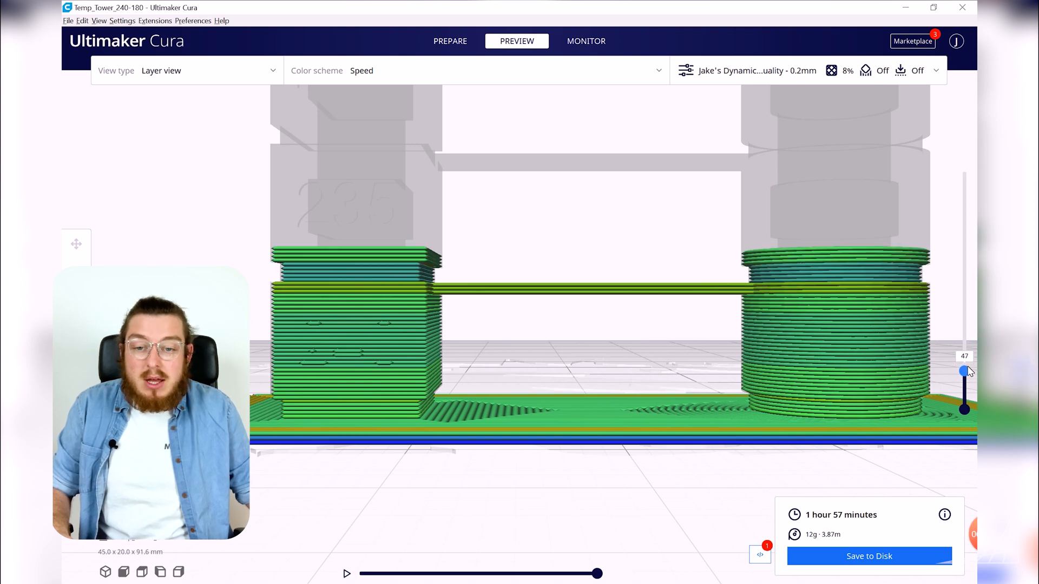
{"action": "left_click_drag", "start_coordinate": [964, 371], "coordinate": [965, 356]}
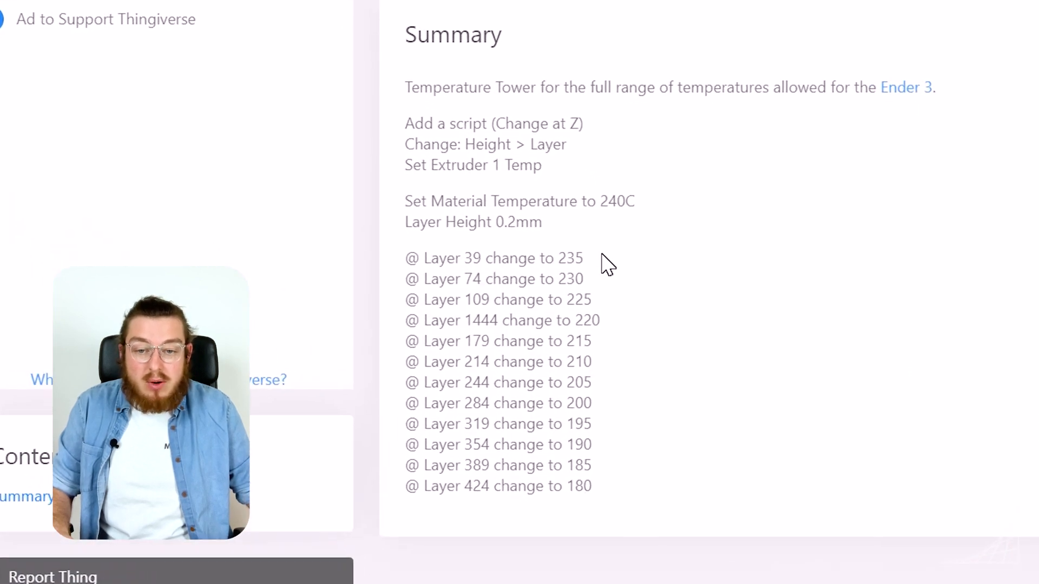
{"action": "mouse_move", "coordinate": [606, 540]}
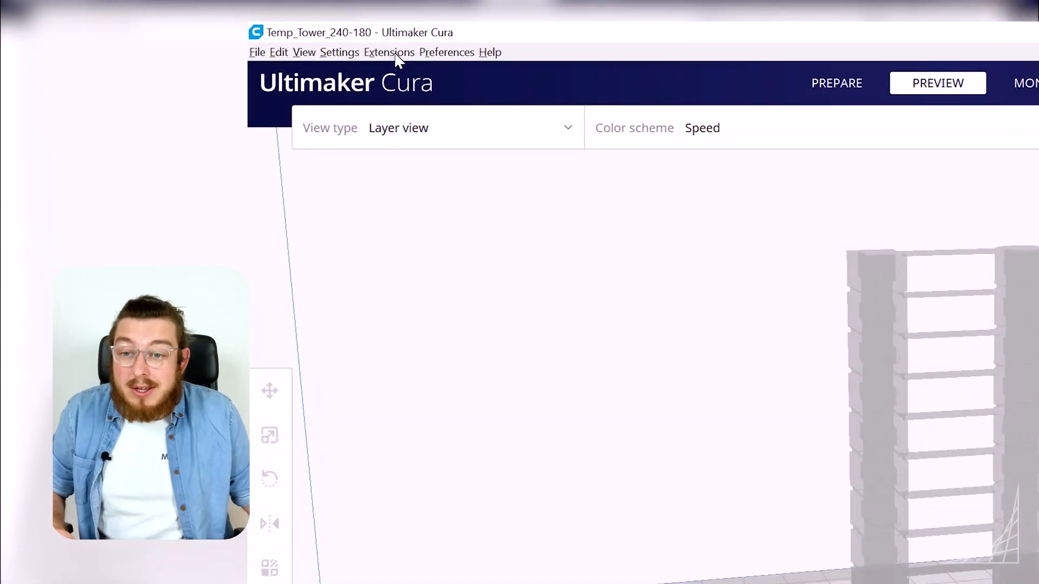
- Open Modify G-Code post-processing via Extensions and bring up the Add a script list
{"action": "left_click", "coordinate": [388, 52]}
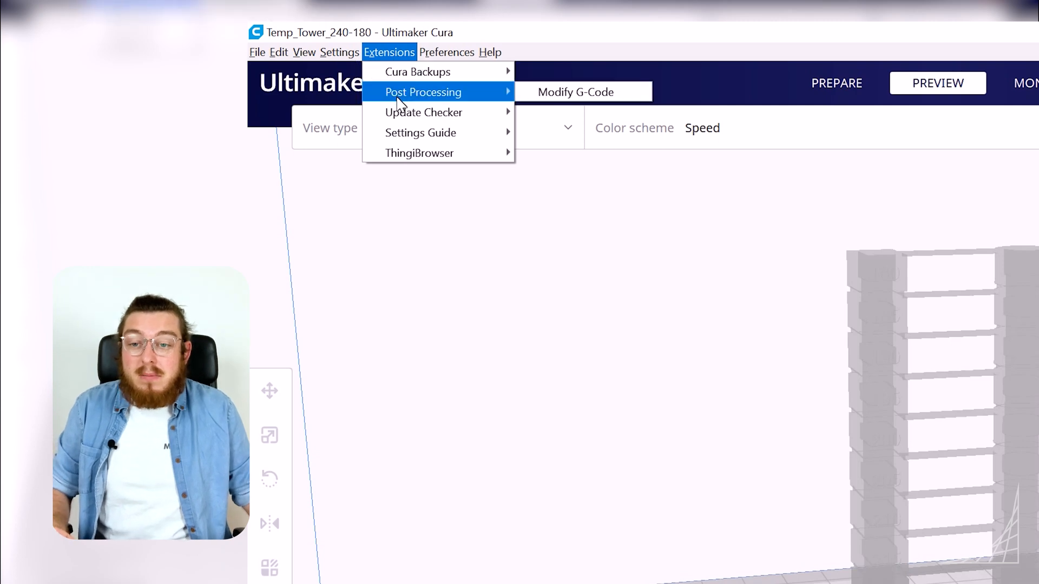
{"action": "mouse_move", "coordinate": [575, 92]}
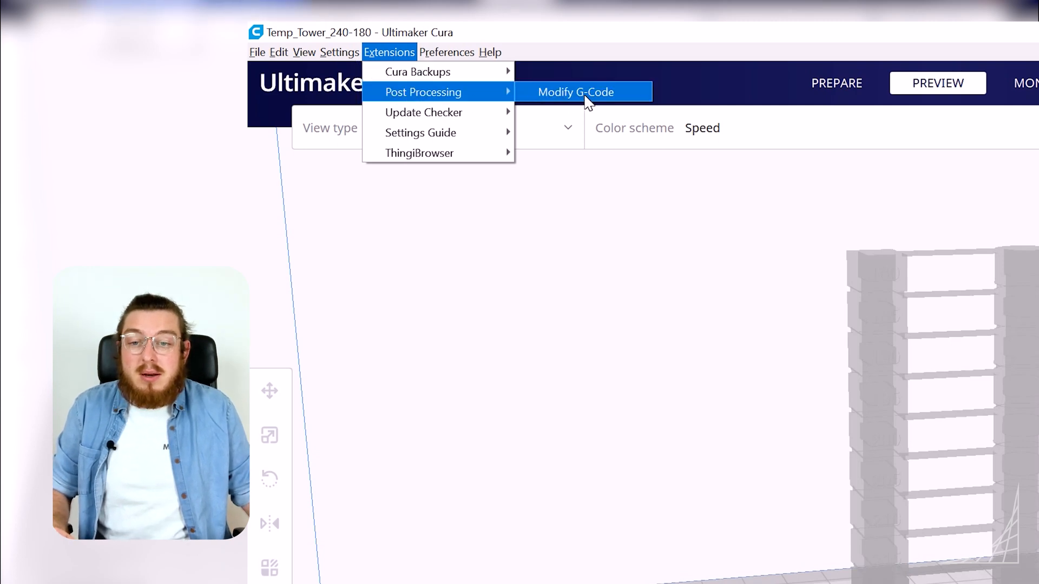
{"action": "left_click", "coordinate": [575, 92]}
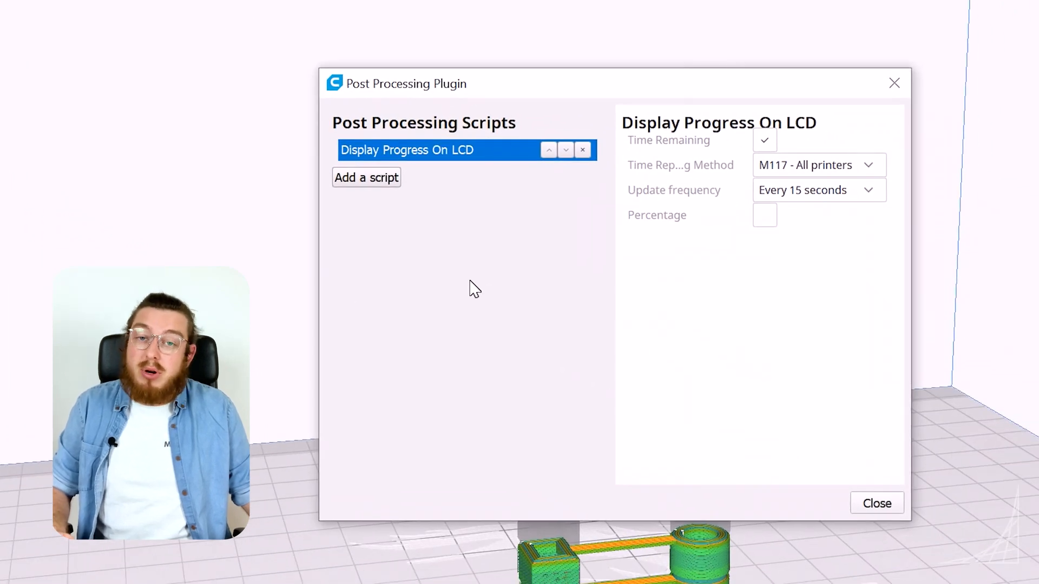
{"action": "mouse_move", "coordinate": [444, 182]}
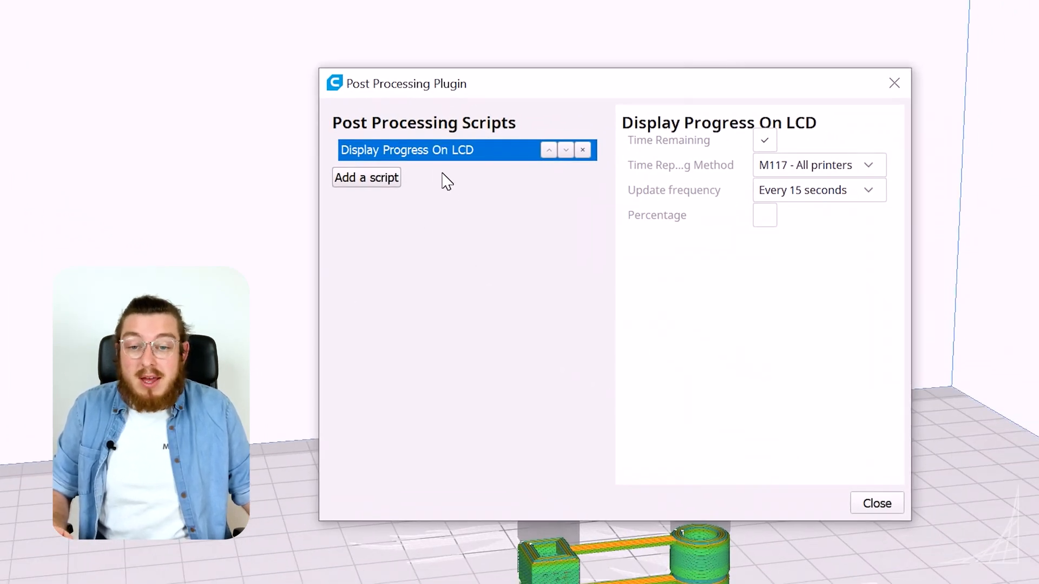
{"action": "mouse_move", "coordinate": [367, 177]}
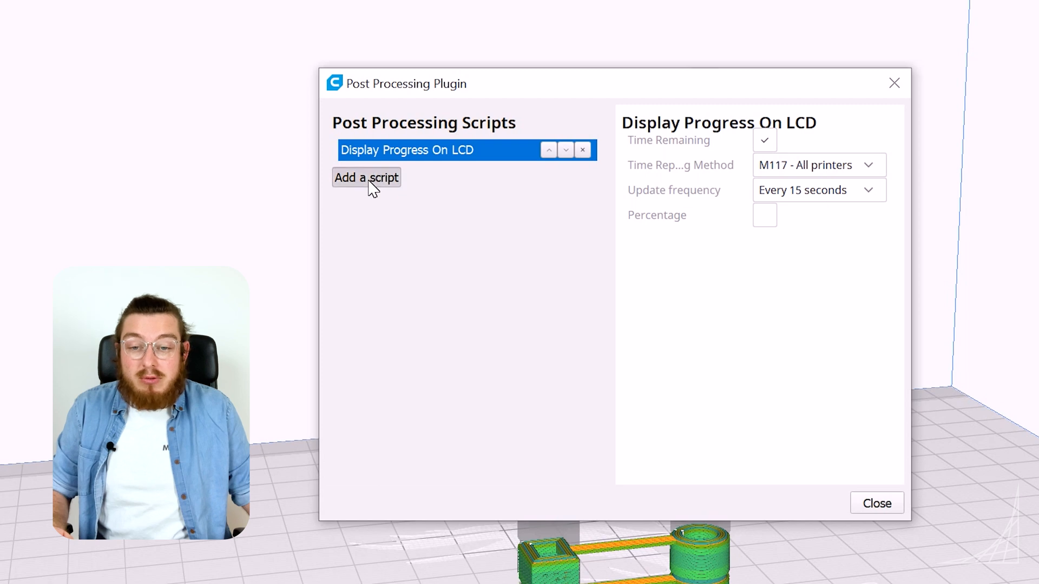
{"action": "left_click", "coordinate": [366, 176]}
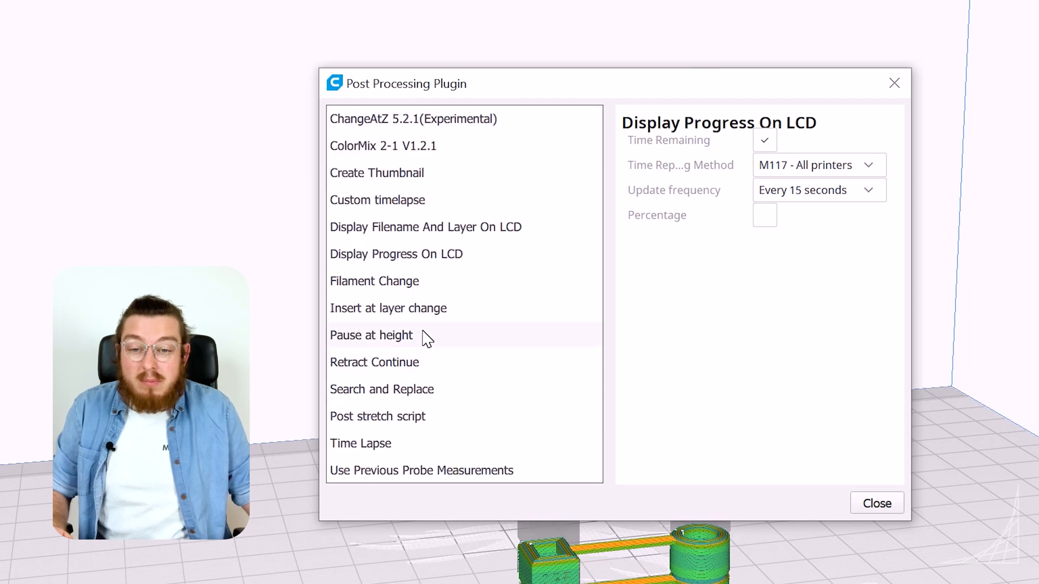
{"action": "mouse_move", "coordinate": [464, 340]}
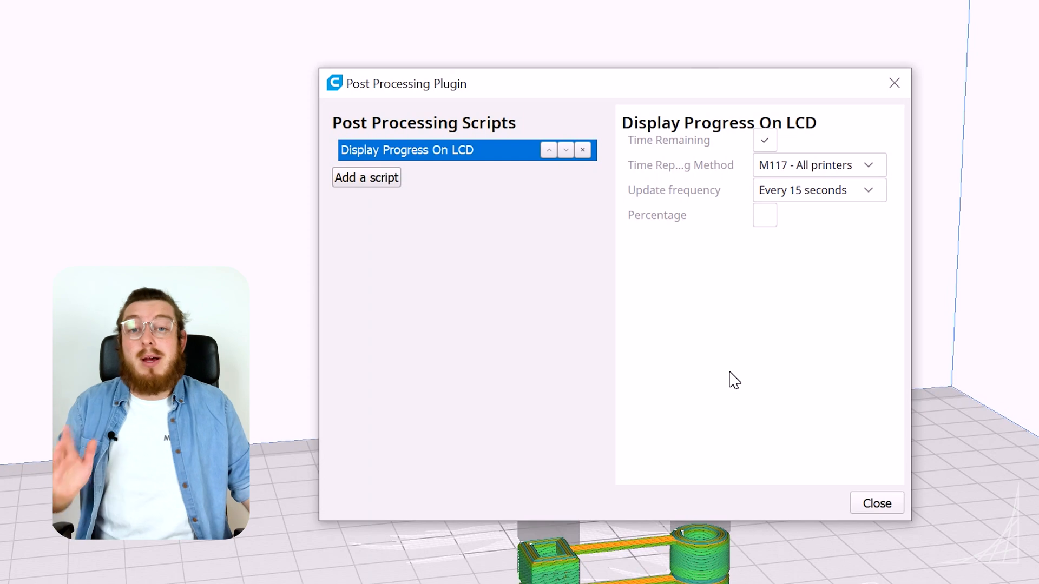
{"action": "mouse_move", "coordinate": [495, 363]}
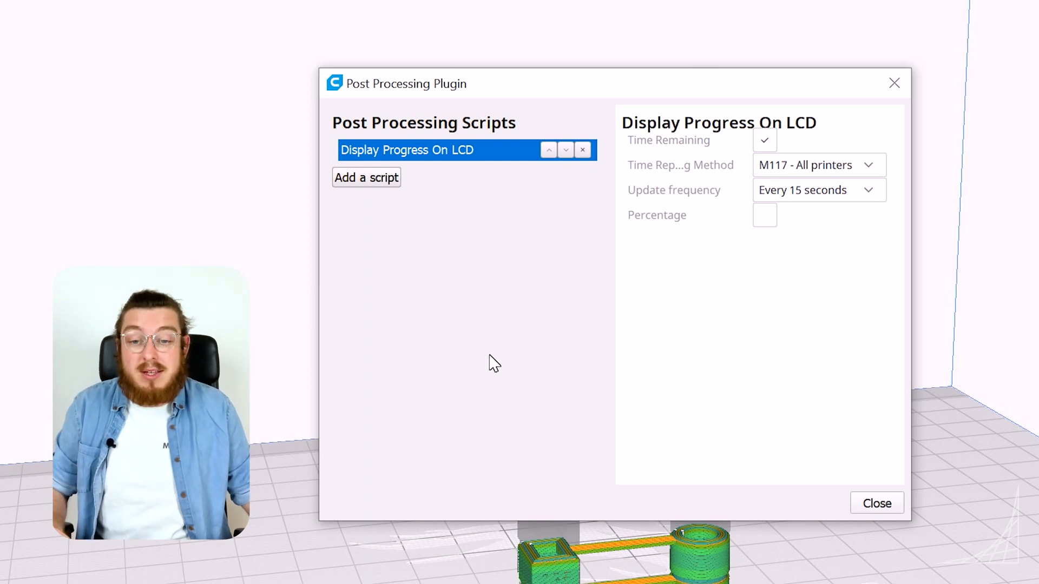
{"action": "mouse_move", "coordinate": [366, 177]}
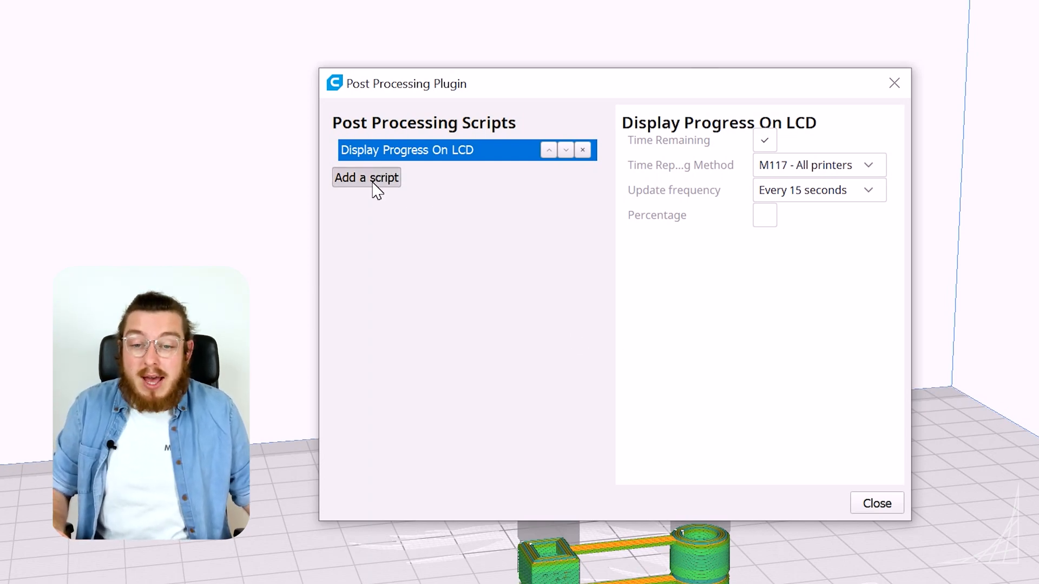
{"action": "left_click", "coordinate": [366, 176]}
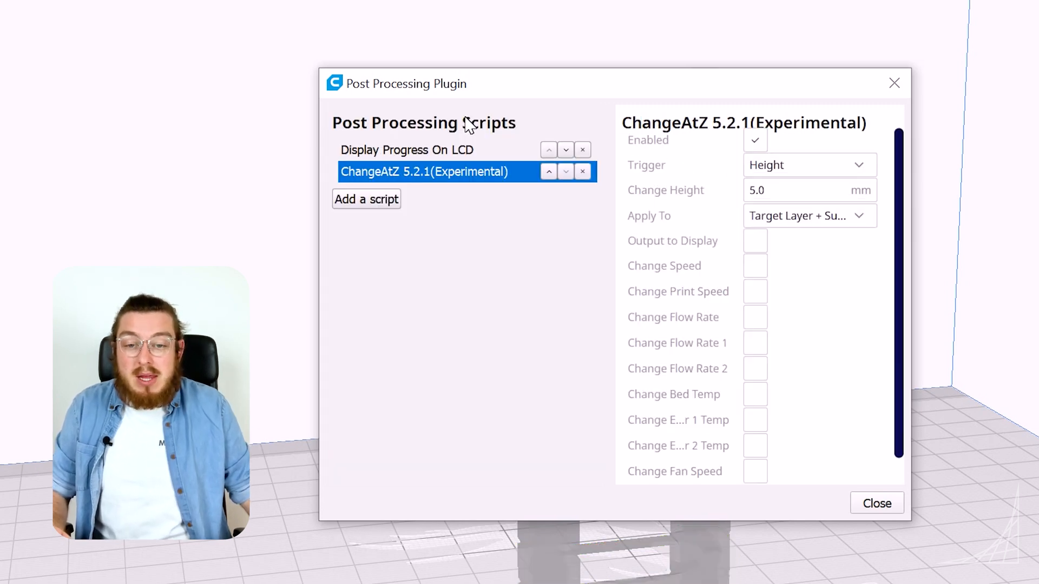
{"action": "mouse_move", "coordinate": [795, 165]}
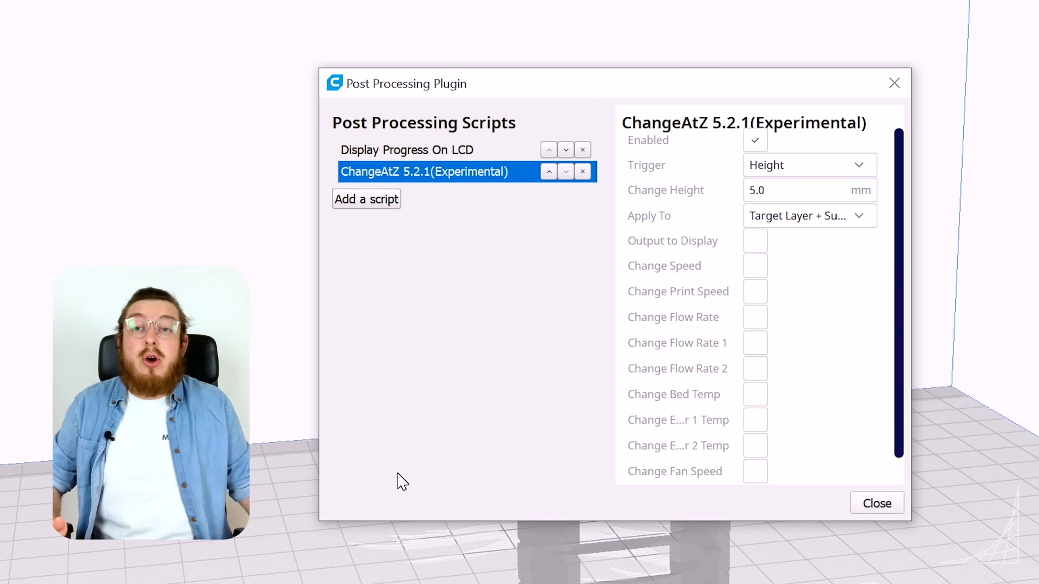
{"action": "mouse_move", "coordinate": [433, 462]}
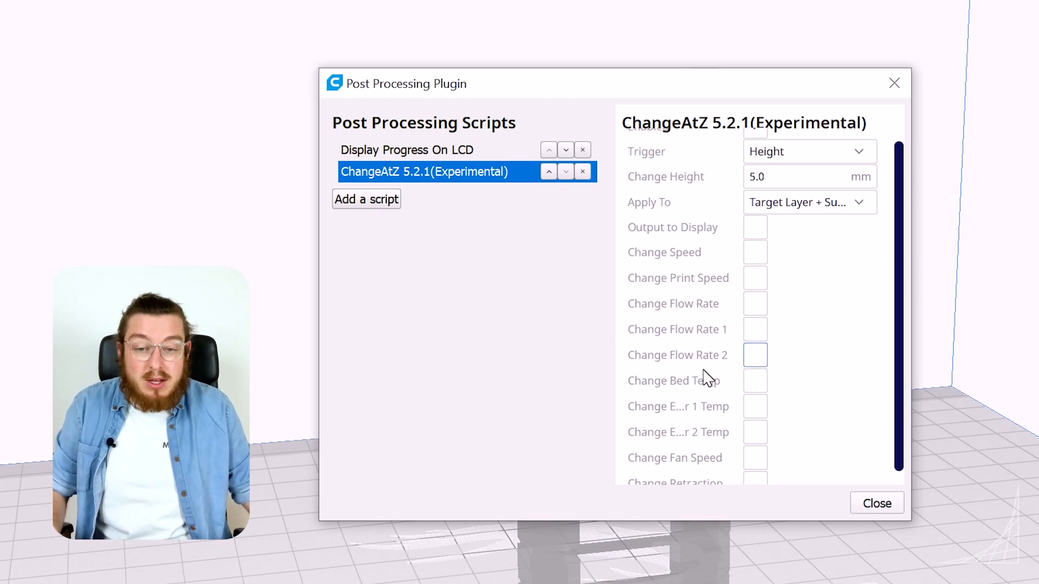
{"action": "scroll", "scroll_direction": "down", "scroll_amount": 3}
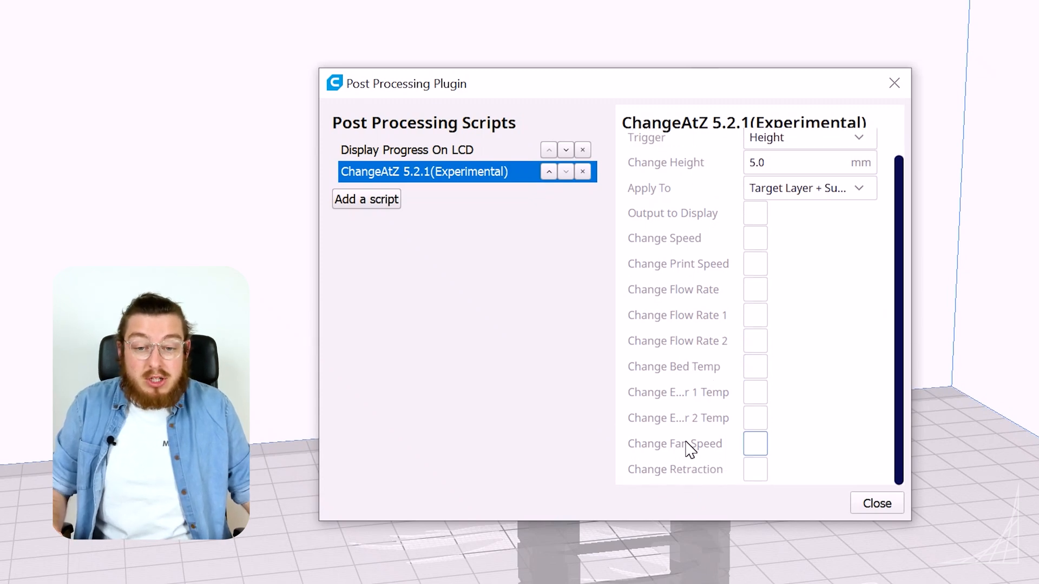
{"action": "mouse_move", "coordinate": [692, 424]}
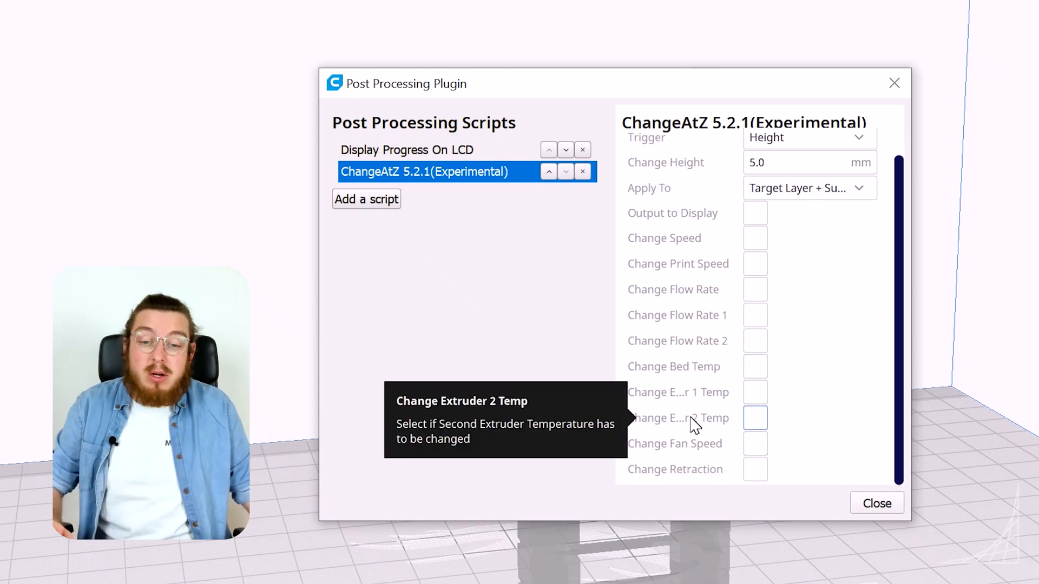
{"action": "mouse_move", "coordinate": [698, 398]}
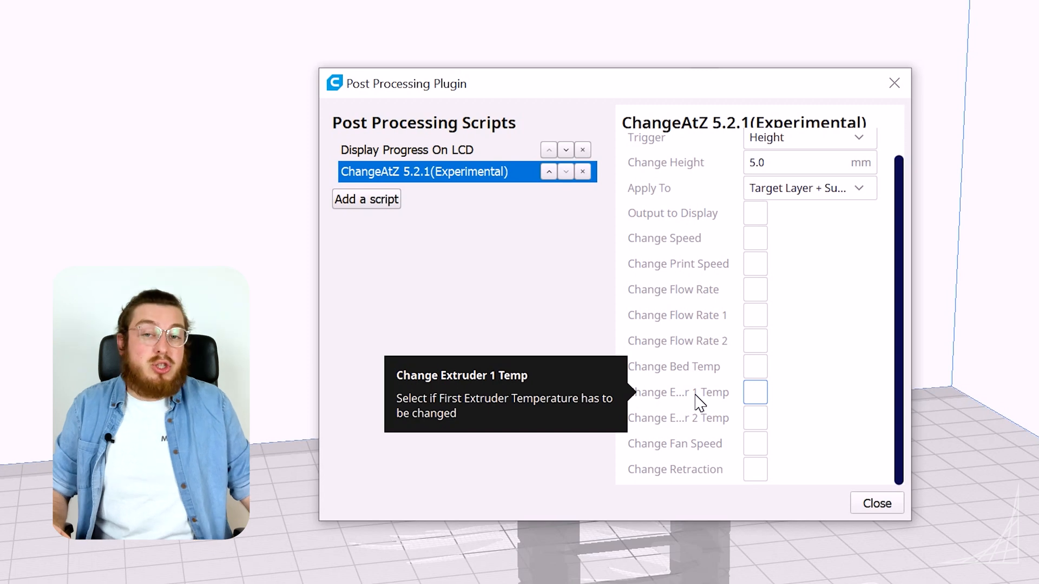
{"action": "mouse_move", "coordinate": [813, 330]}
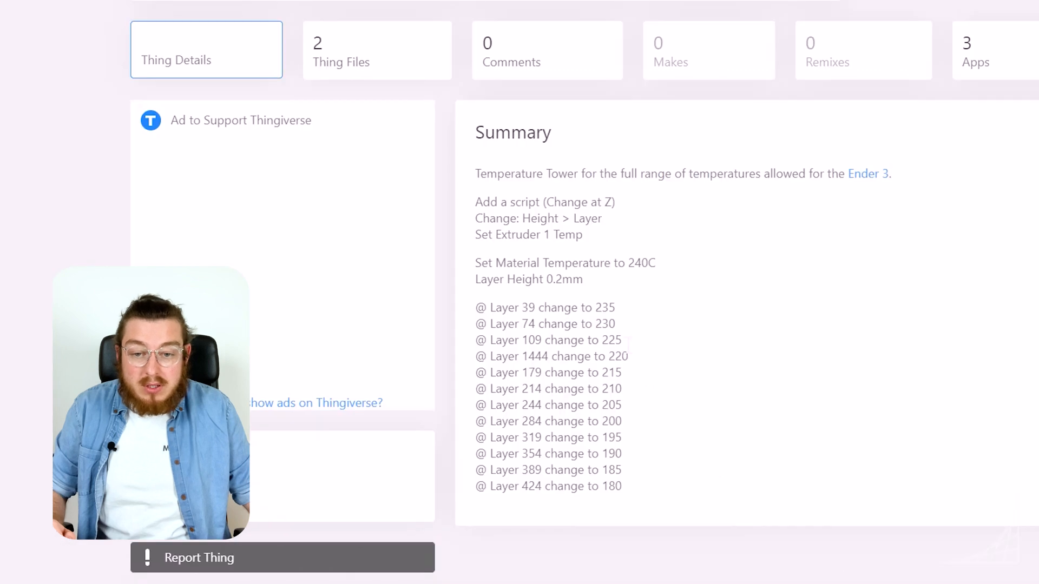
- View the Thingiverse summary listing the layer-change temperatures
{"action": "left_click_drag", "start_coordinate": [488, 308], "coordinate": [589, 307]}
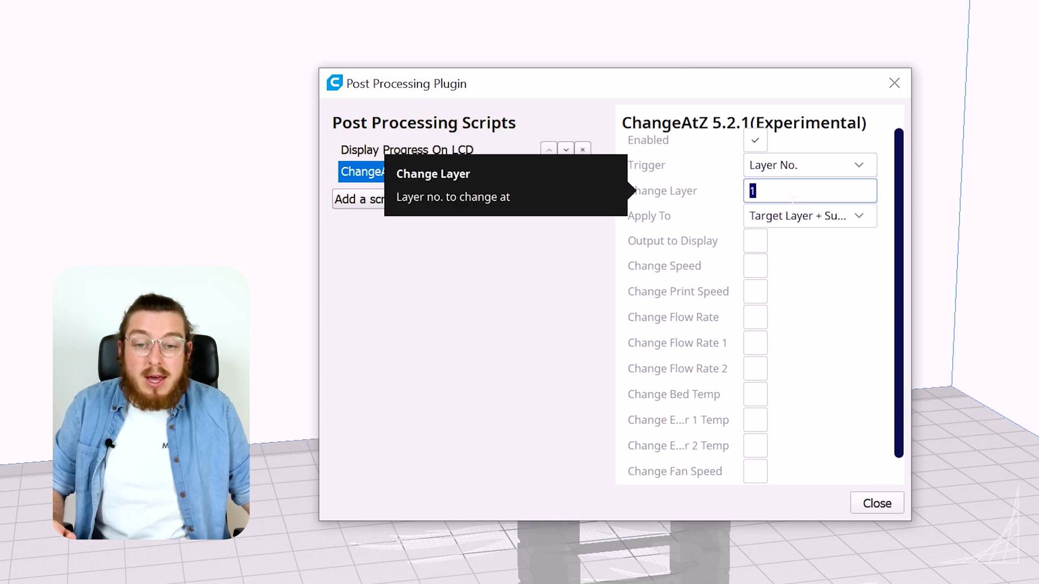
- Set ChangeAtZ to trigger at layer 39 for target and subsequent layers, changing extruder 1 temp to 235
{"action": "type", "text": "39"}
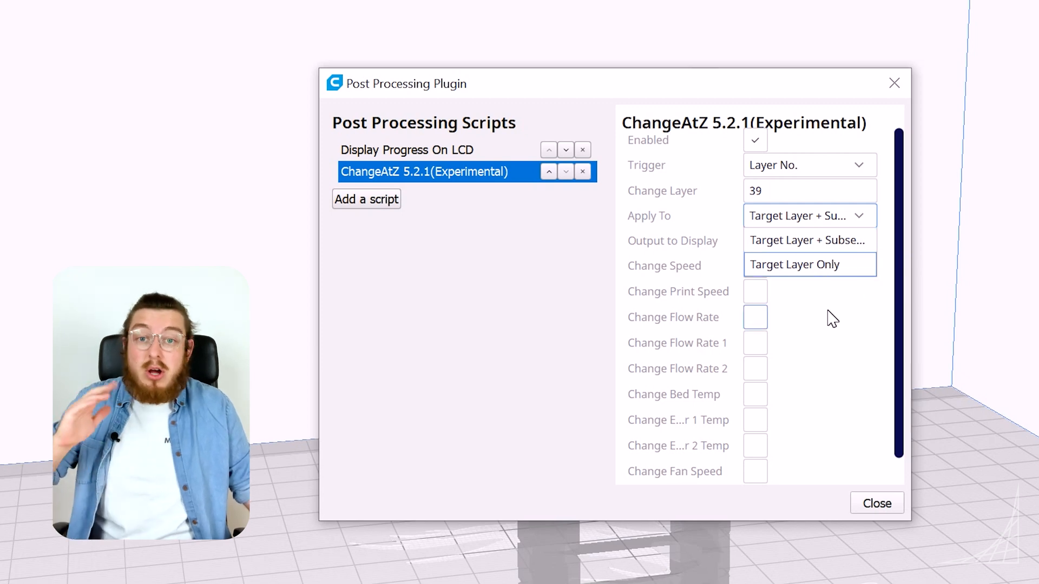
{"action": "left_click", "coordinate": [754, 317]}
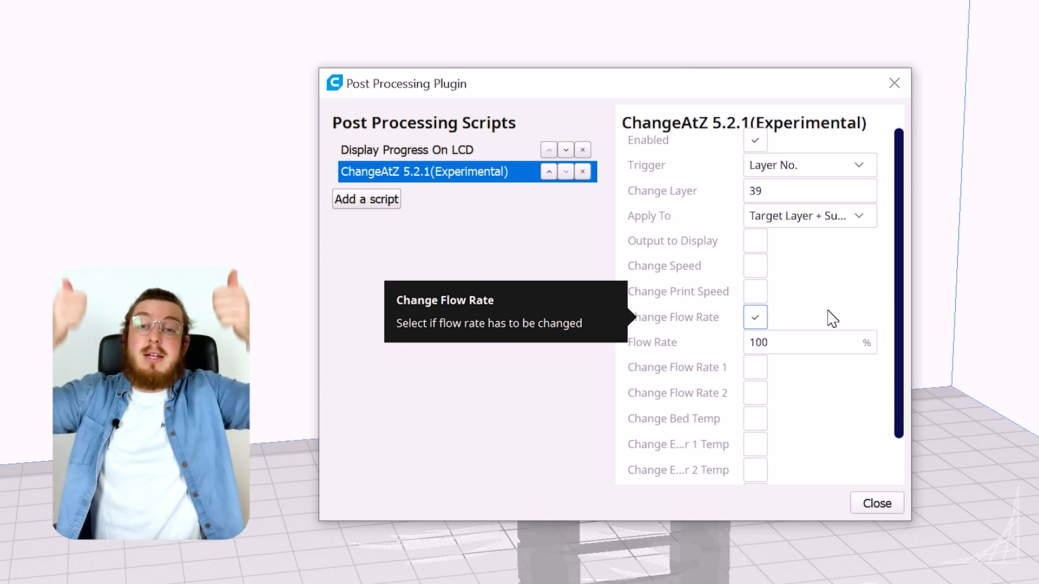
{"action": "scroll", "scroll_direction": "down", "scroll_amount": 3}
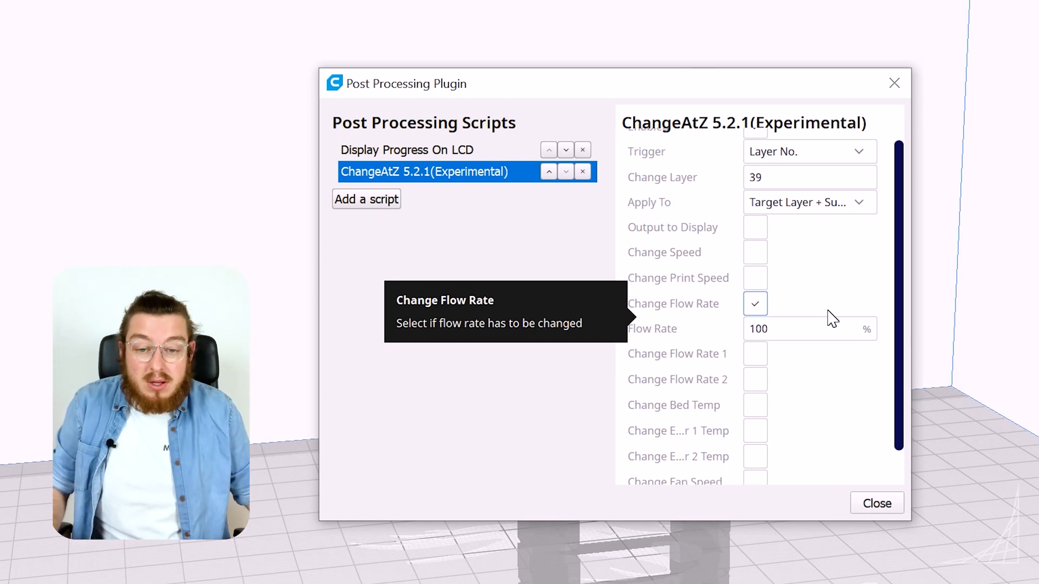
{"action": "left_click", "coordinate": [754, 303]}
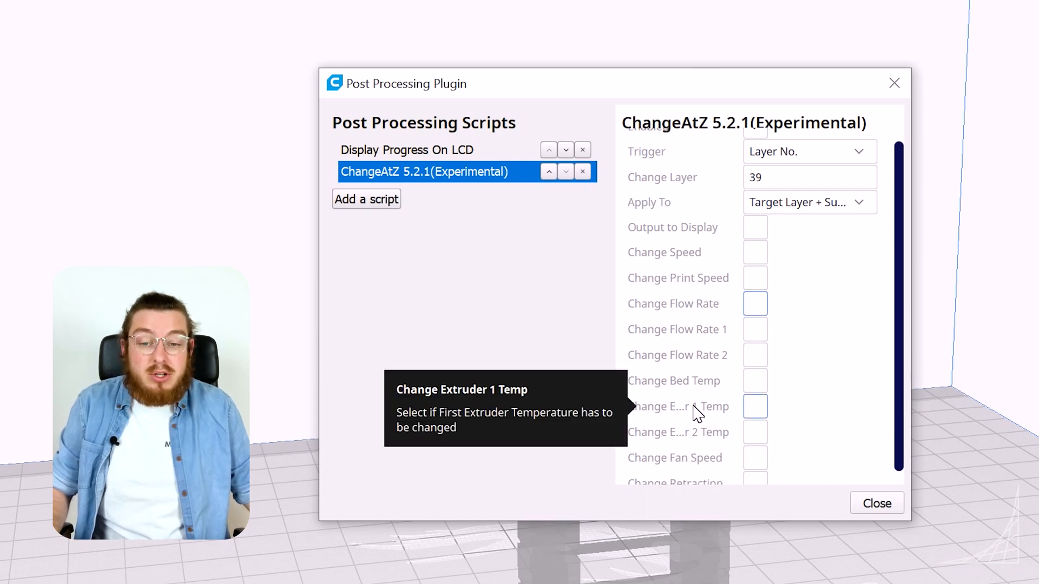
{"action": "left_click", "coordinate": [755, 406]}
{"action": "type", "text": "235"}
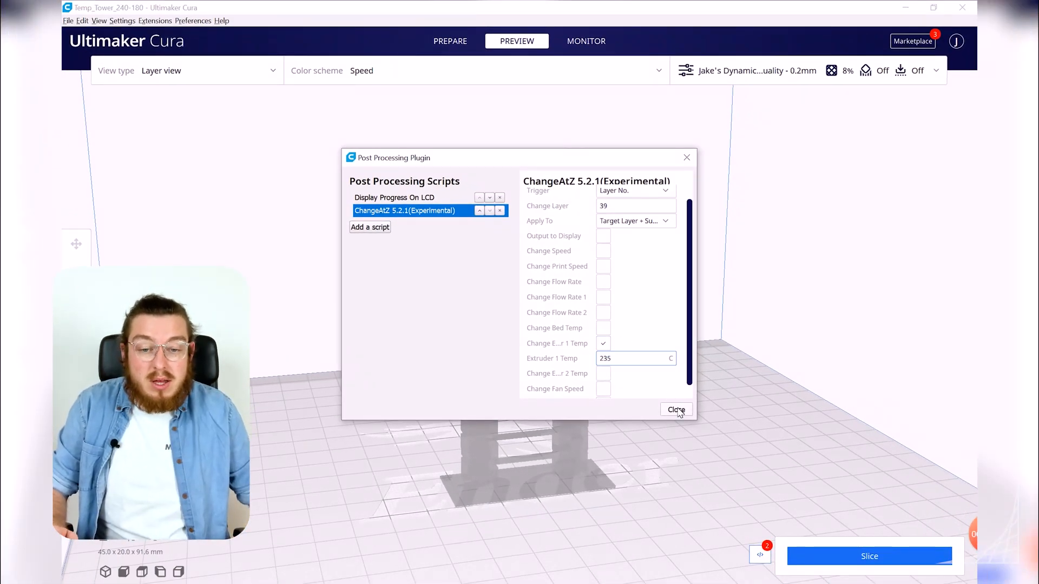
- Close the post-processing window and re-slice the tower (1 h 57 min, 12 g)
{"action": "left_click", "coordinate": [675, 409]}
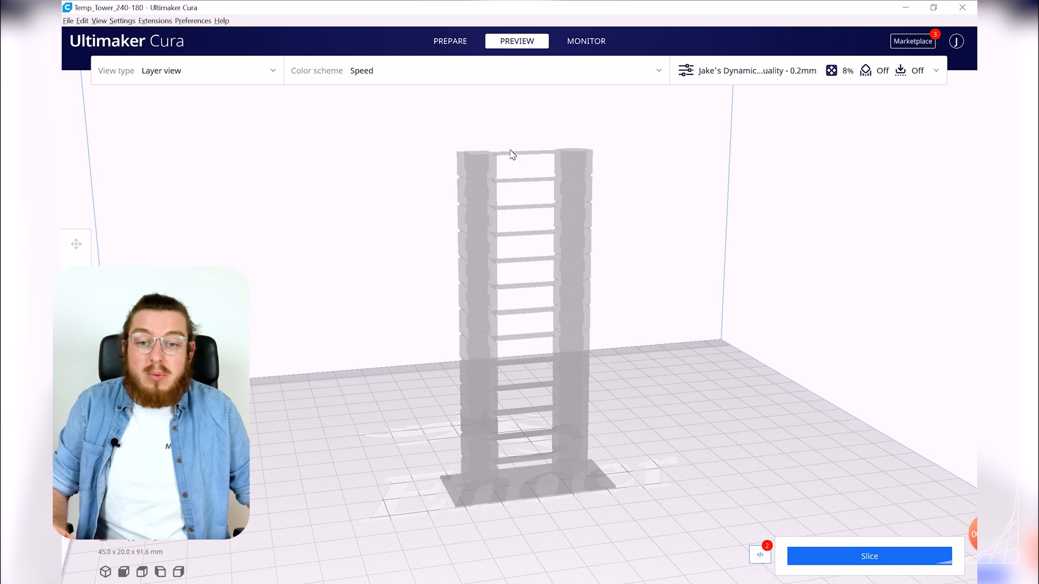
{"action": "left_click", "coordinate": [869, 557]}
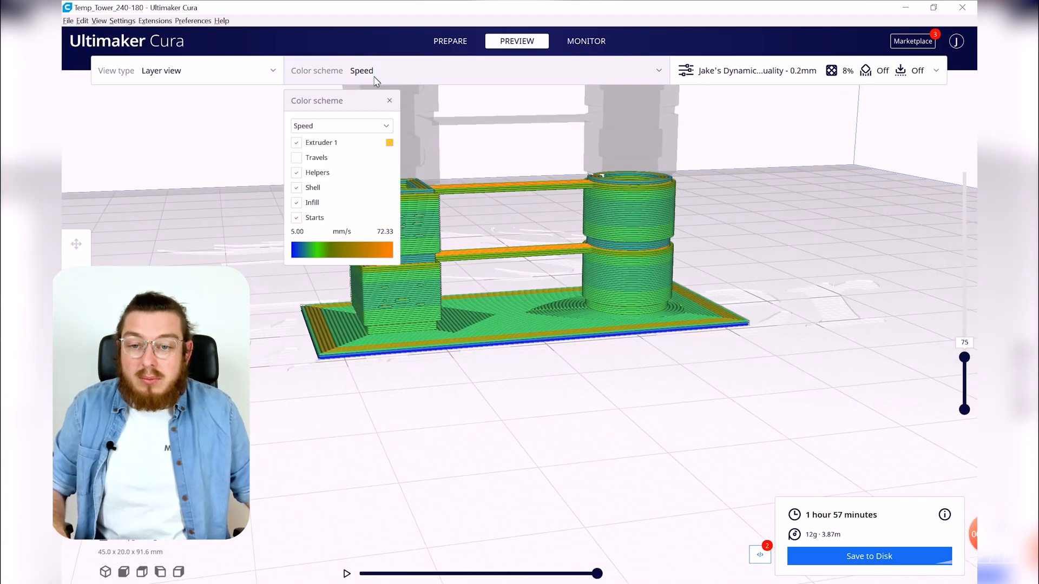
- Preview in Material Color through layers 38, 105, 297 and 381, then return to Prepare
{"action": "left_click", "coordinate": [340, 125]}
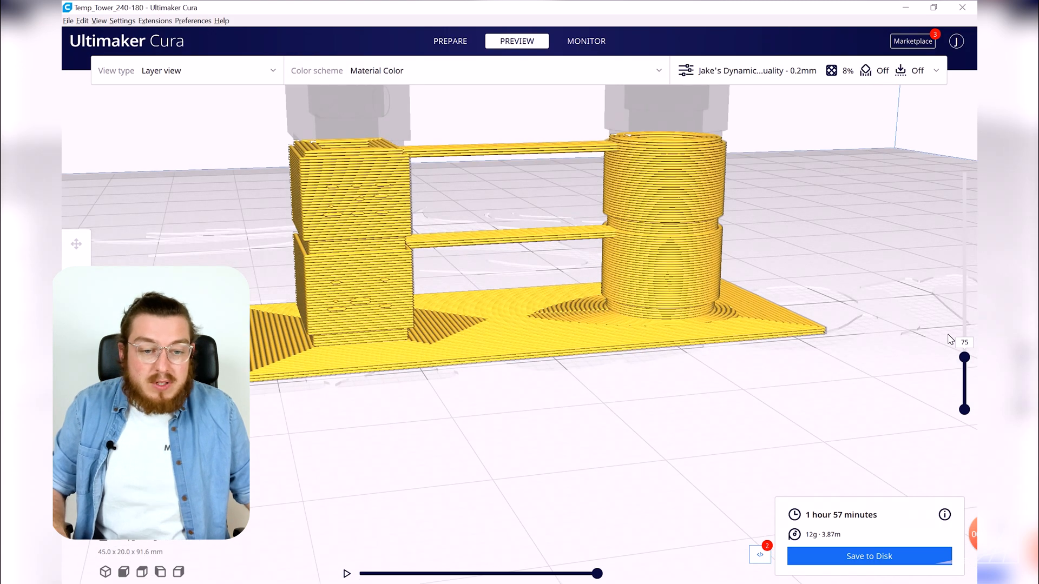
{"action": "left_click_drag", "start_coordinate": [964, 356], "coordinate": [964, 374]}
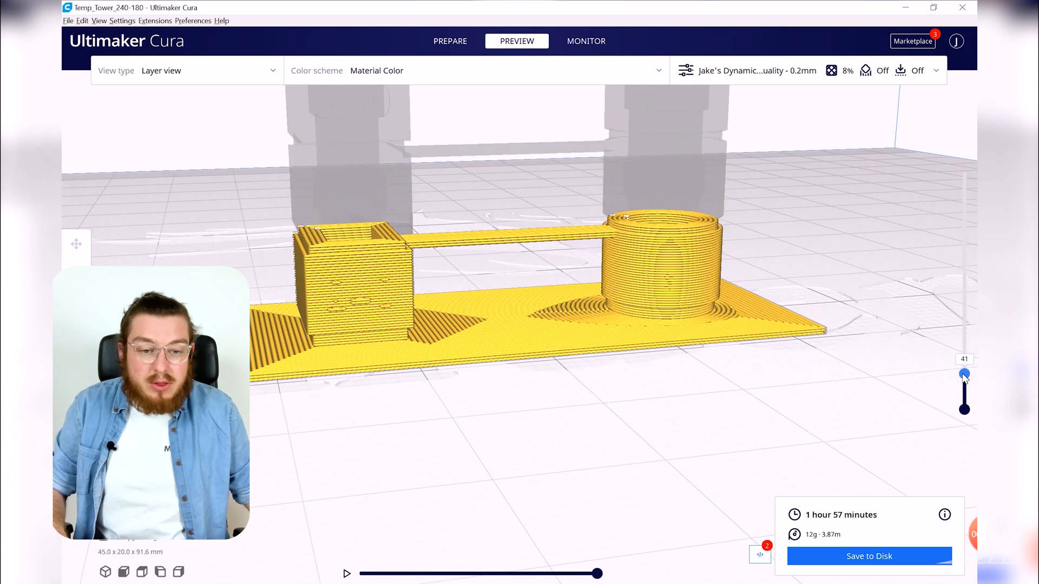
{"action": "left_click_drag", "start_coordinate": [964, 373], "coordinate": [965, 377]}
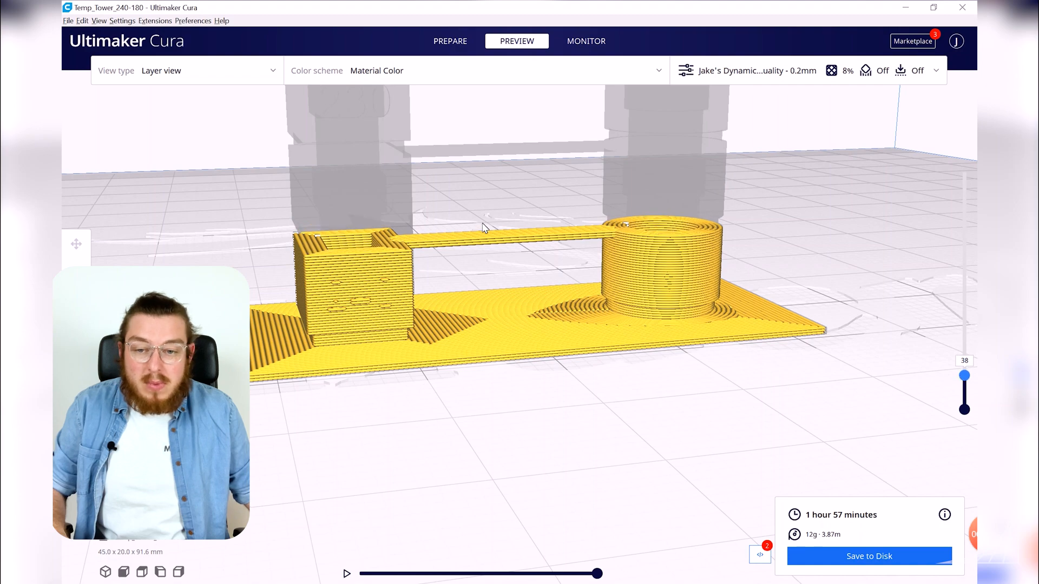
{"action": "mouse_move", "coordinate": [375, 278]}
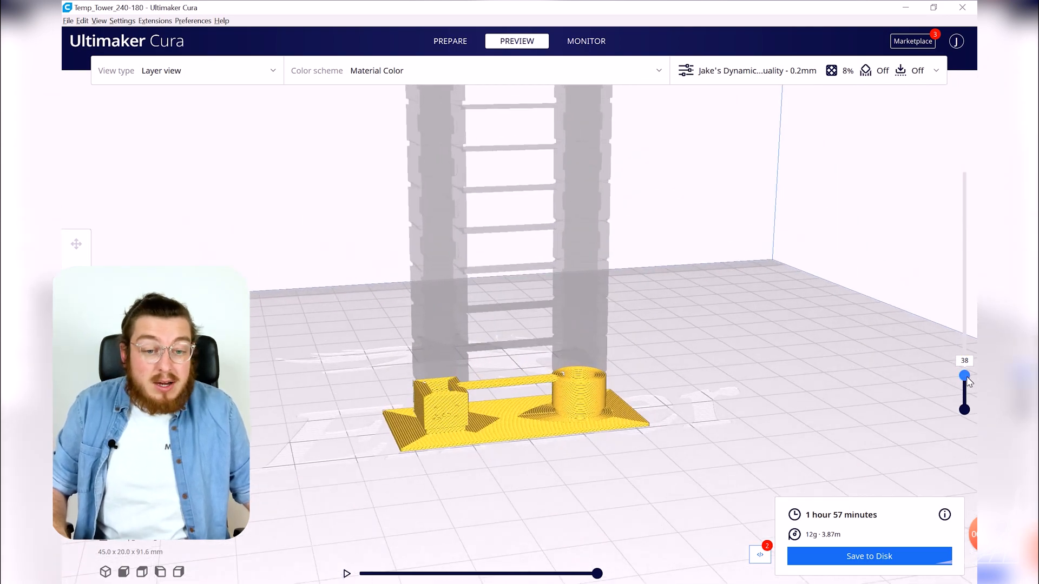
{"action": "left_click_drag", "start_coordinate": [964, 375], "coordinate": [964, 339]}
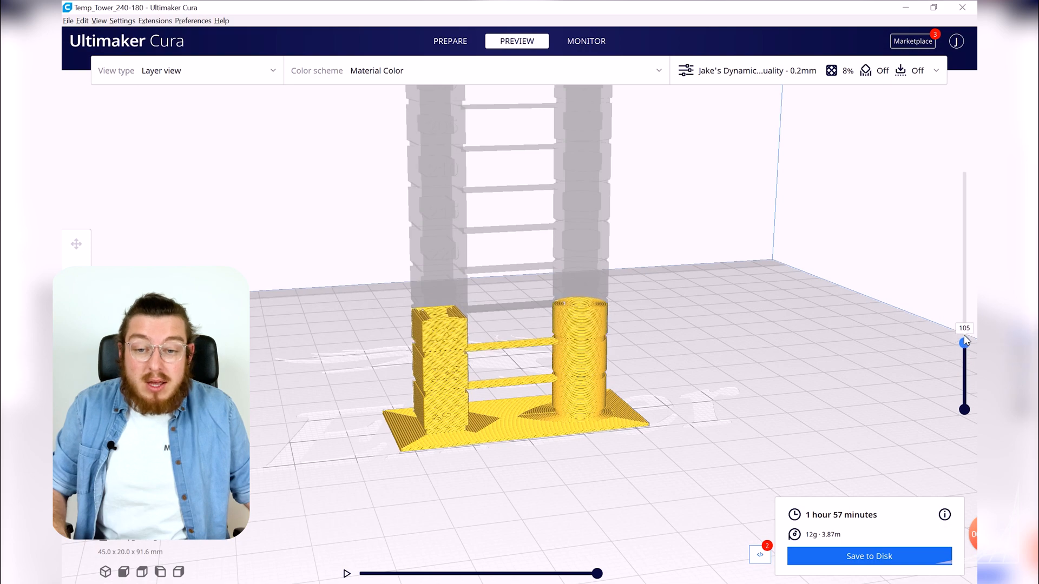
{"action": "left_click_drag", "start_coordinate": [963, 340], "coordinate": [964, 265]}
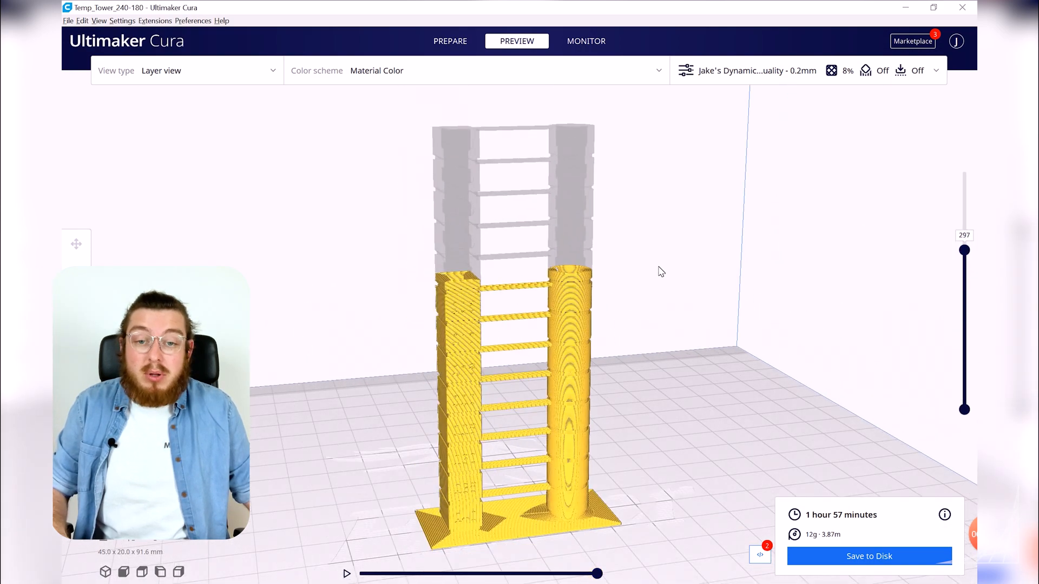
{"action": "left_click_drag", "start_coordinate": [964, 250], "coordinate": [965, 210]}
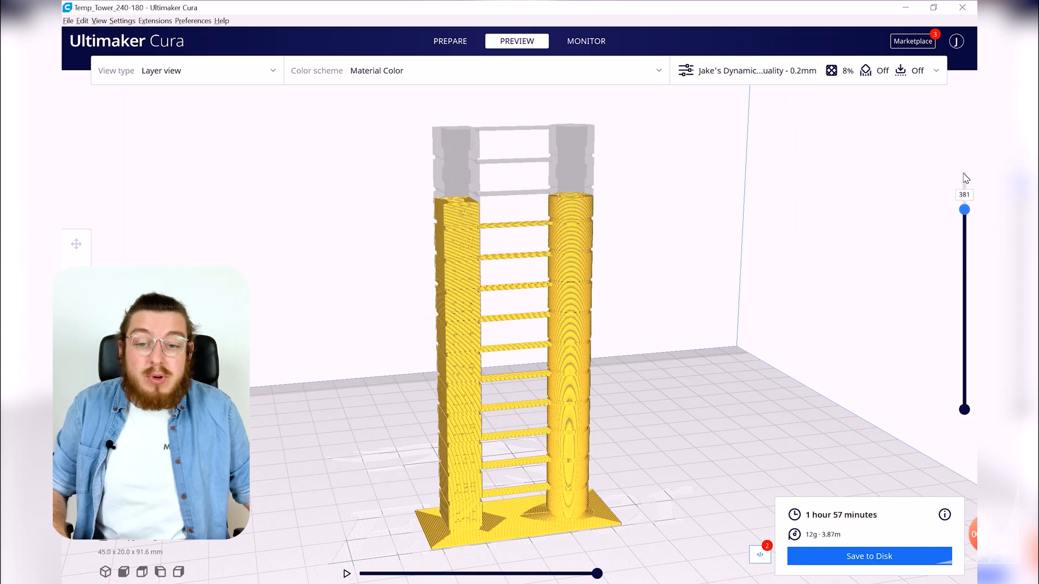
{"action": "left_click", "coordinate": [450, 40]}
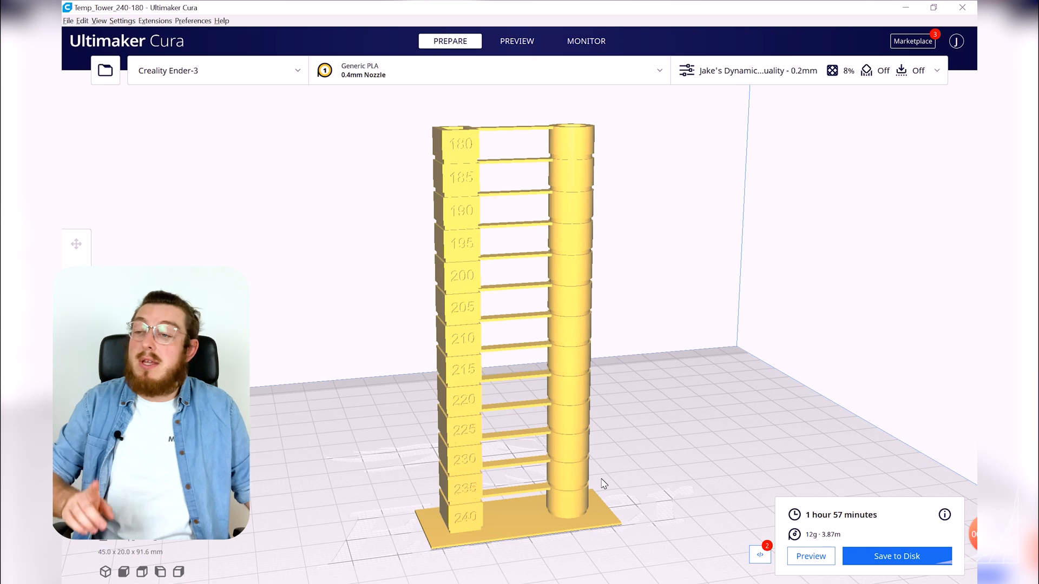
{"action": "mouse_move", "coordinate": [468, 150]}
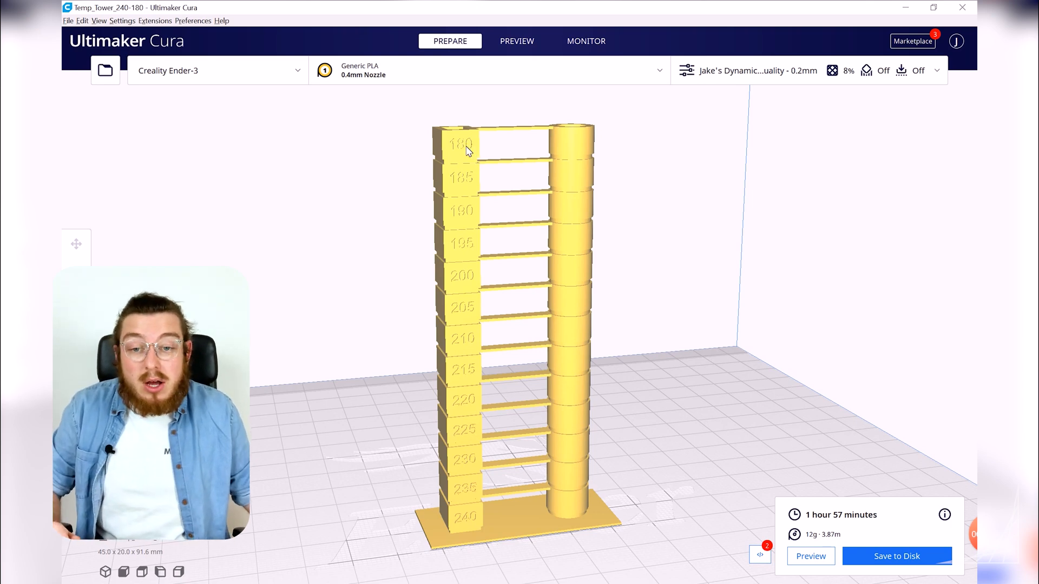
{"action": "mouse_move", "coordinate": [515, 158]}
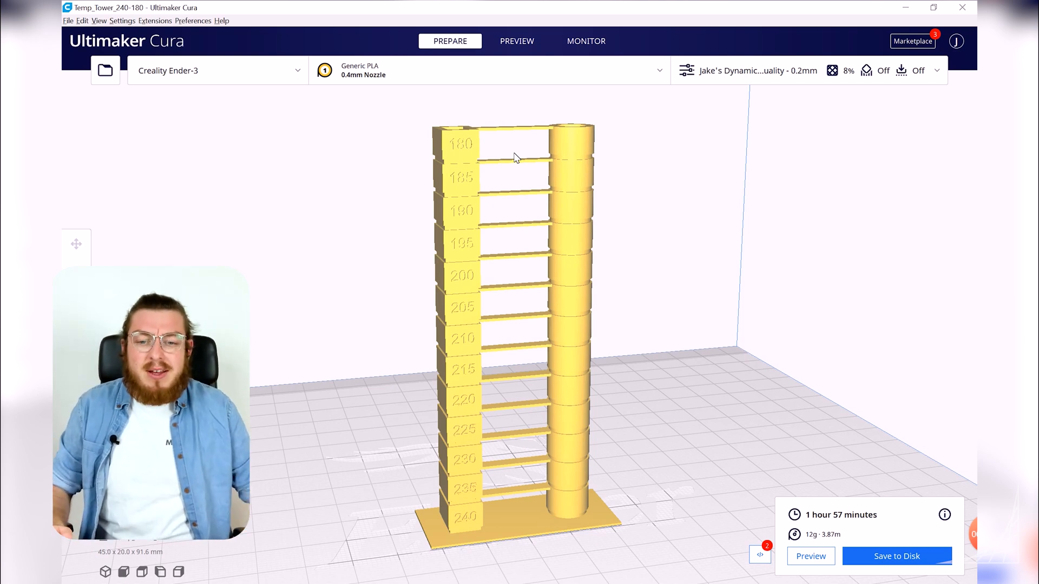
{"action": "mouse_move", "coordinate": [468, 320]}
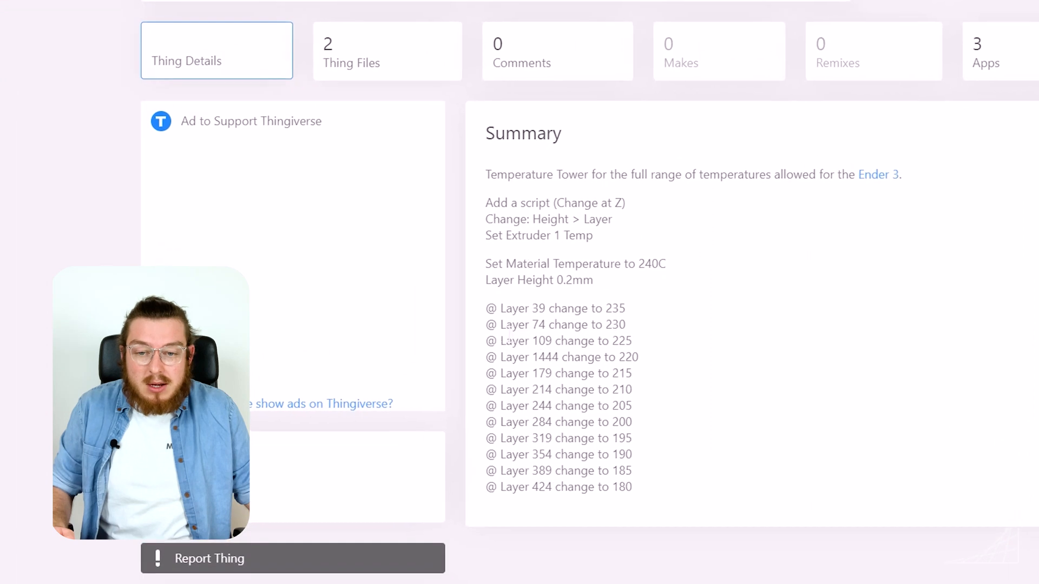
- View the Thingiverse layer-by-layer temperature change list
{"action": "double_click", "coordinate": [522, 324]}
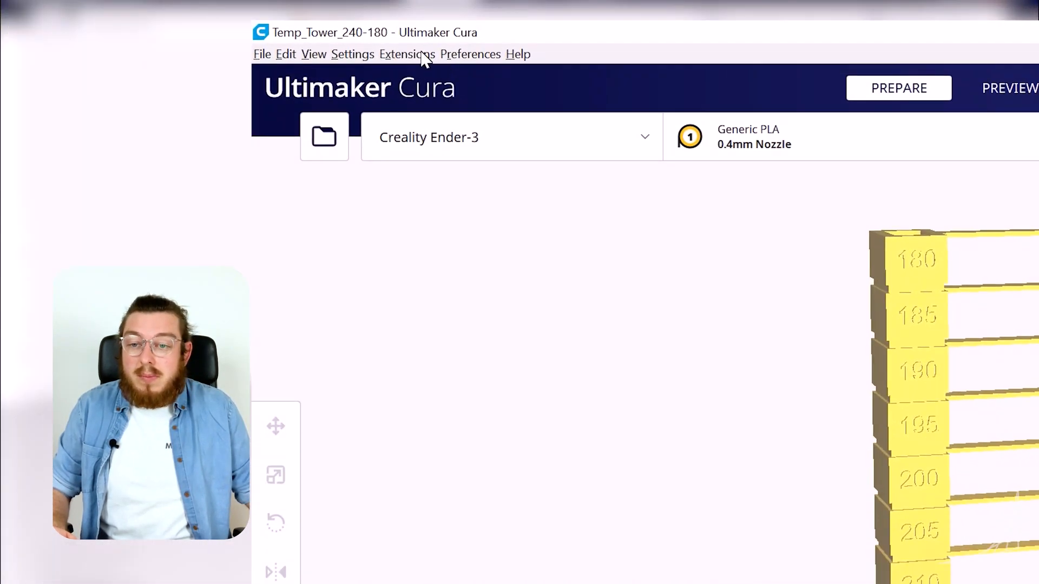
- Add a second default ChangeAtZ script via Modify G-Code and close the window
{"action": "left_click", "coordinate": [407, 54]}
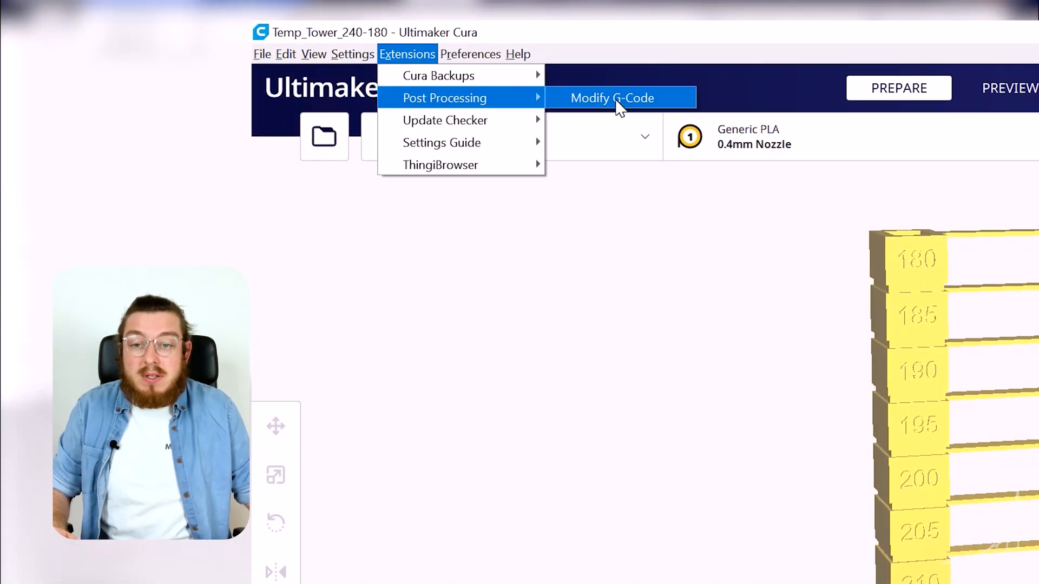
{"action": "left_click", "coordinate": [613, 99]}
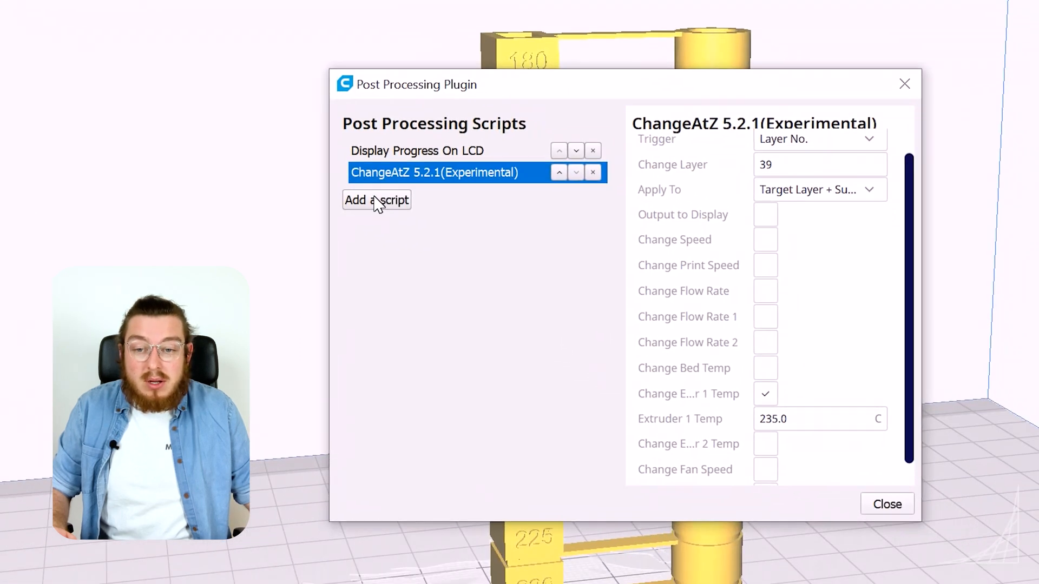
{"action": "left_click", "coordinate": [377, 200]}
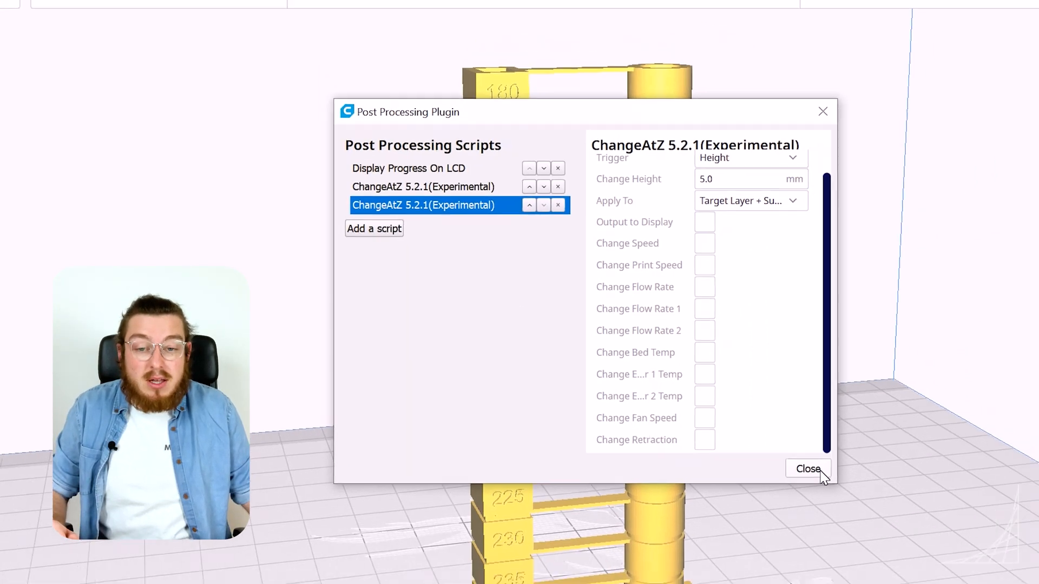
{"action": "left_click", "coordinate": [807, 469]}
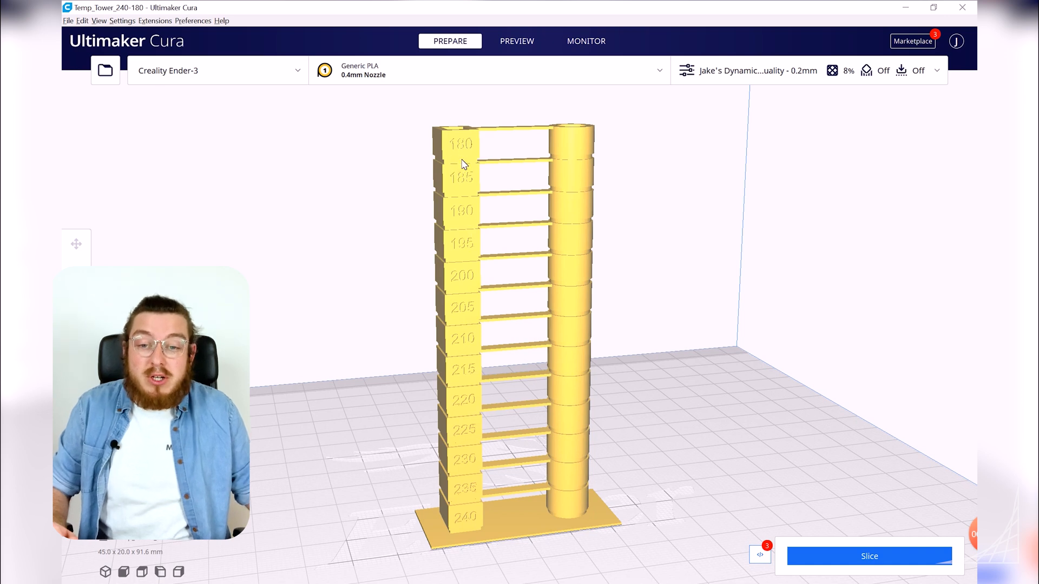
{"action": "mouse_move", "coordinate": [466, 138]}
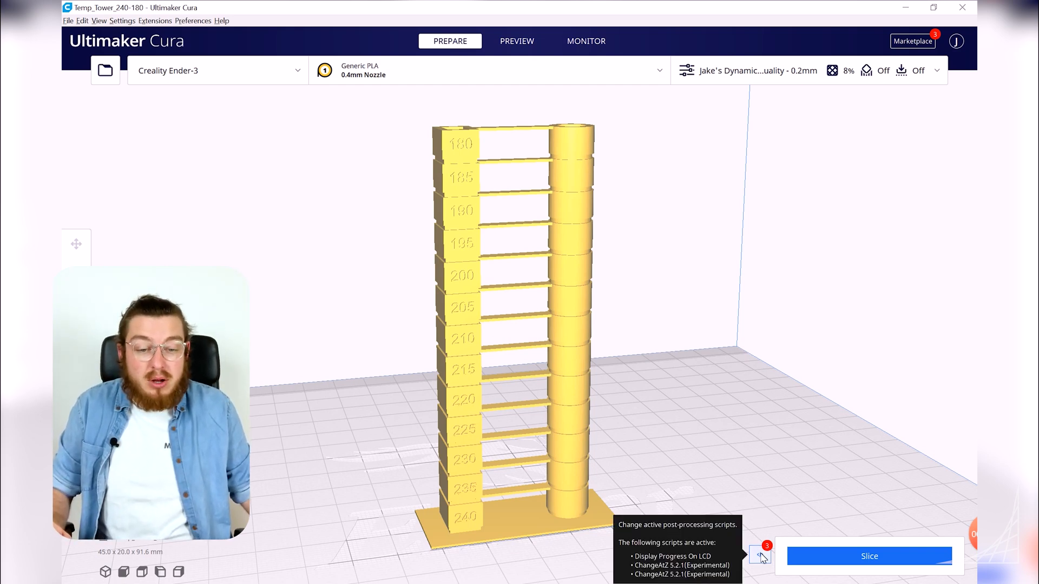
- Remove the extra ChangeAtZ script, leaving Display Progress On LCD and one ChangeAtZ
{"action": "left_click", "coordinate": [760, 555]}
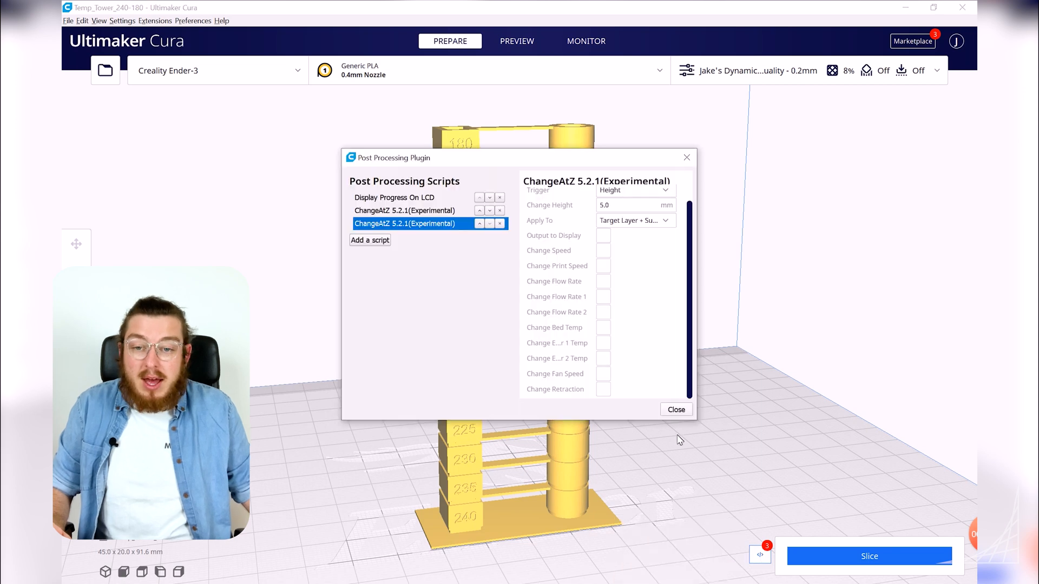
{"action": "left_click", "coordinate": [500, 223]}
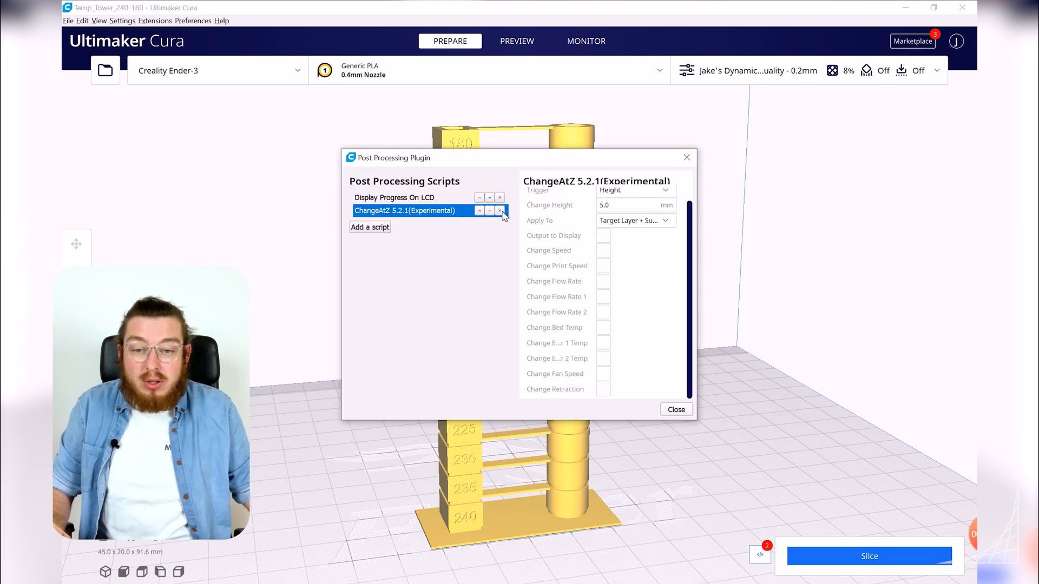